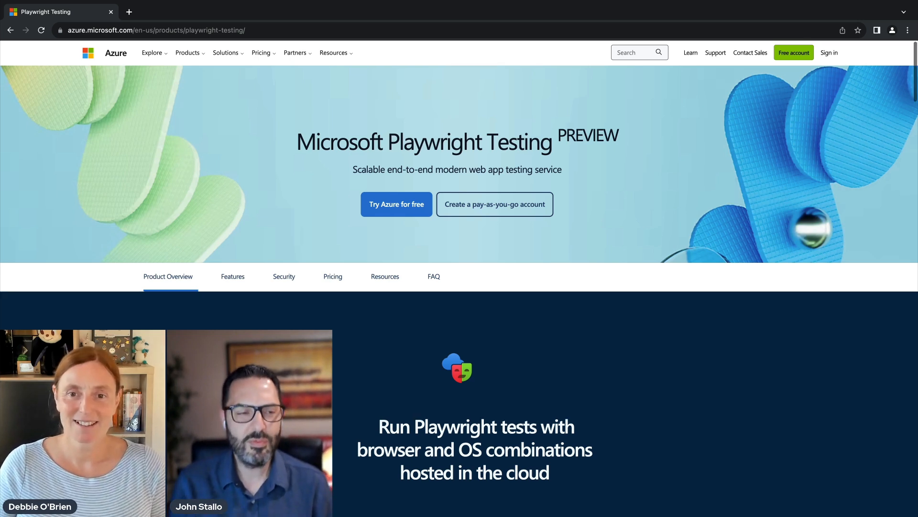
# Scroll the product page past Overview, Features, Security and Pricing to the Resources section.
pyautogui.scroll(-3)
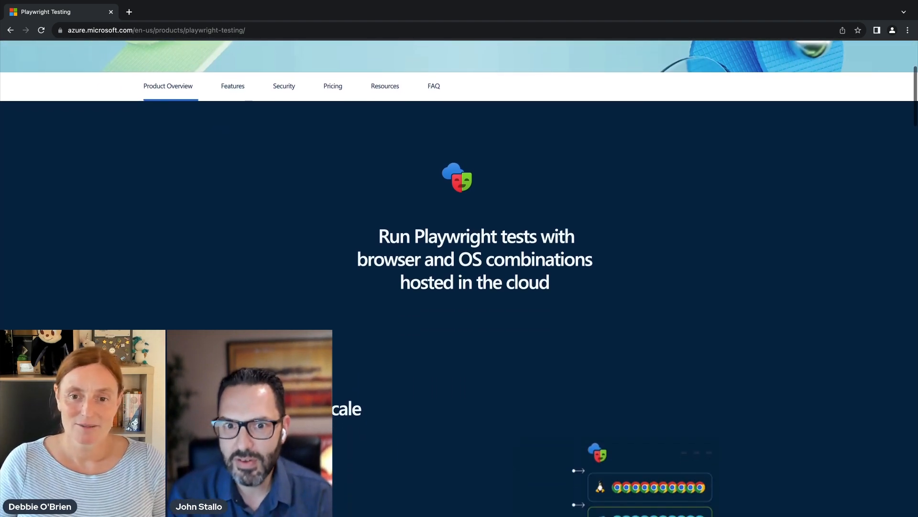
pyautogui.scroll(-3)
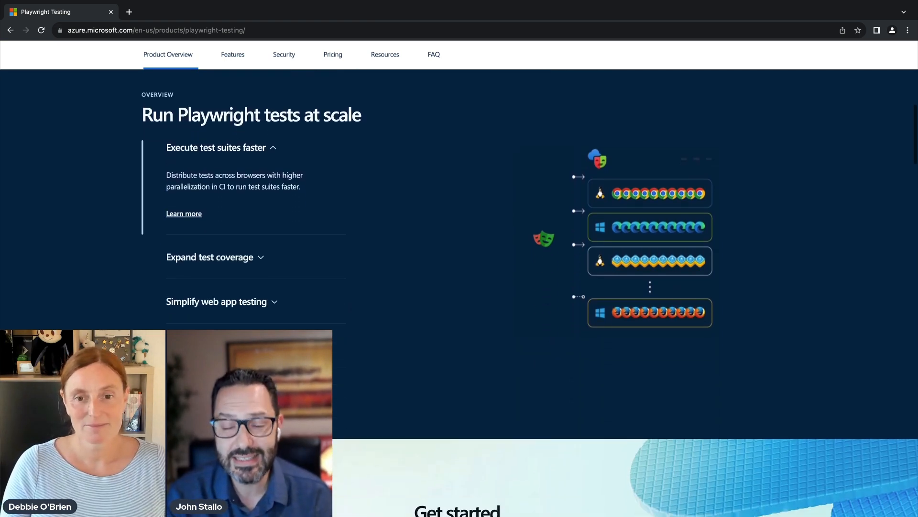
pyautogui.scroll(-3)
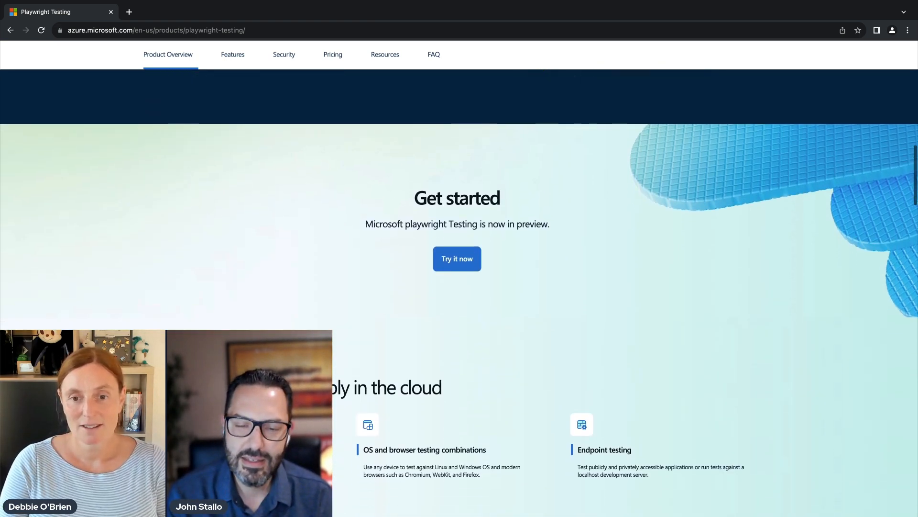
pyautogui.scroll(-3)
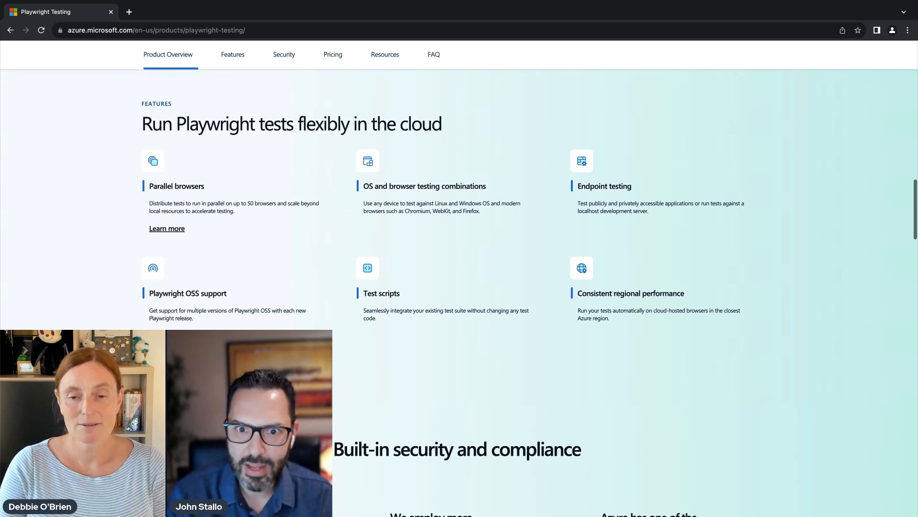
pyautogui.scroll(-3)
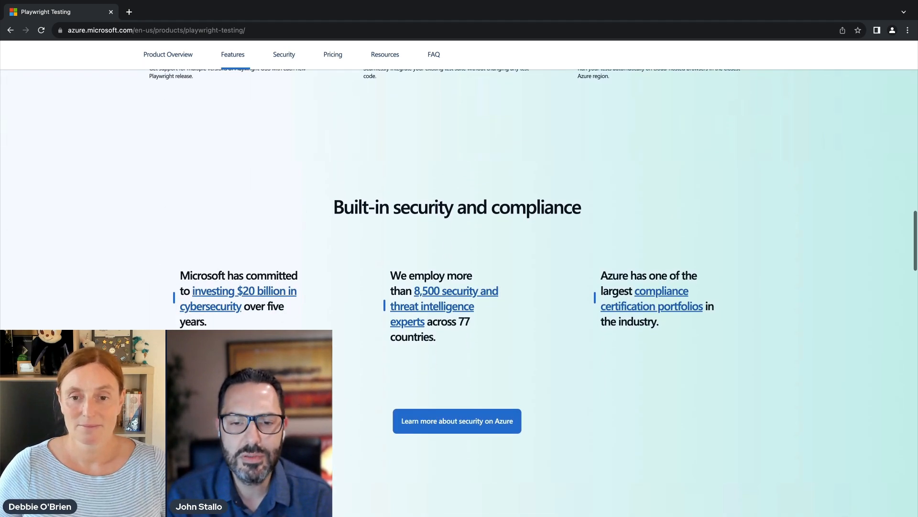
pyautogui.scroll(-3)
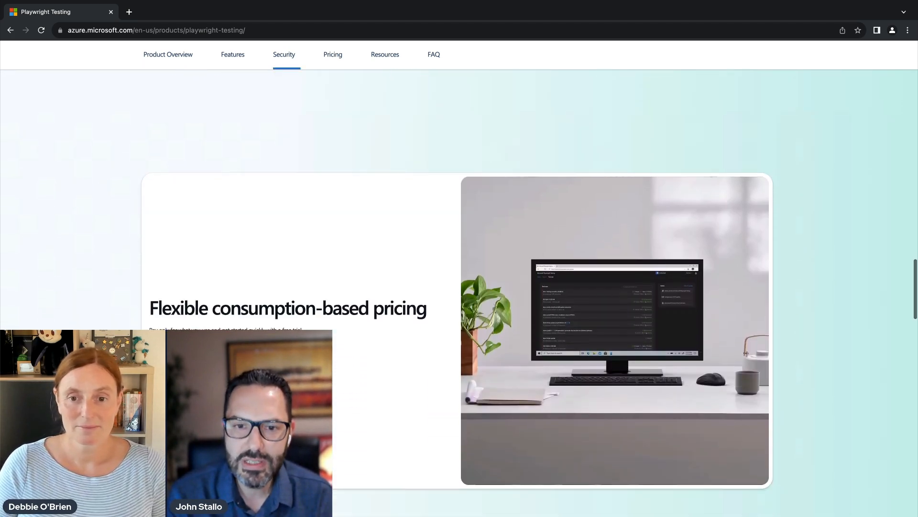
pyautogui.scroll(-3)
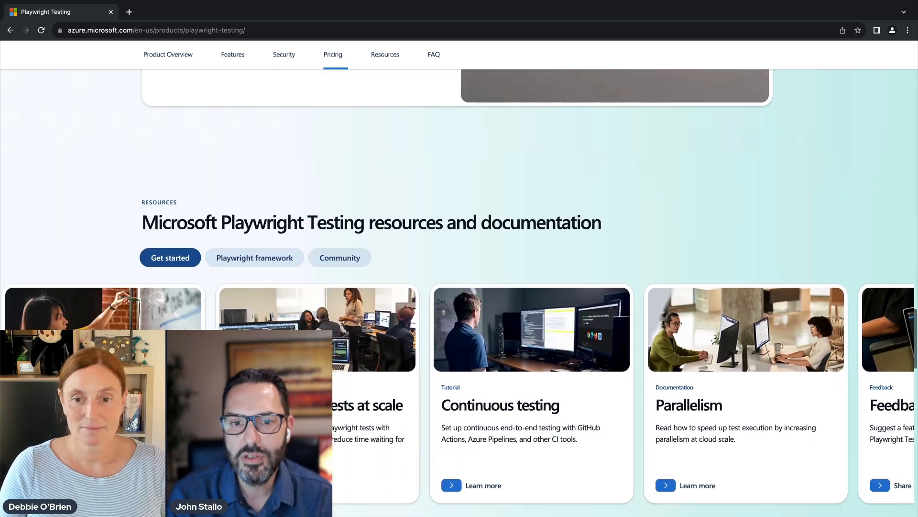
pyautogui.scroll(-3)
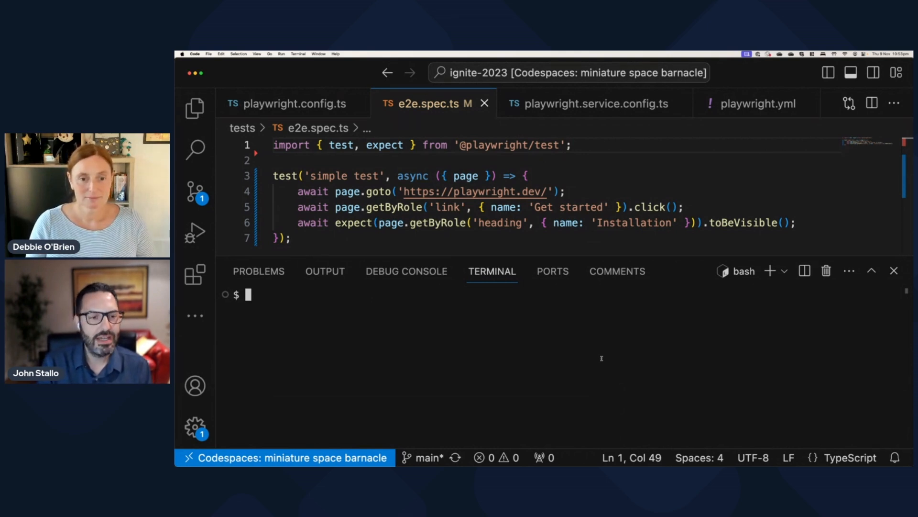
# Run npx playwright test in the terminal and follow the passing authentication and chat results.
pyautogui.write('np')
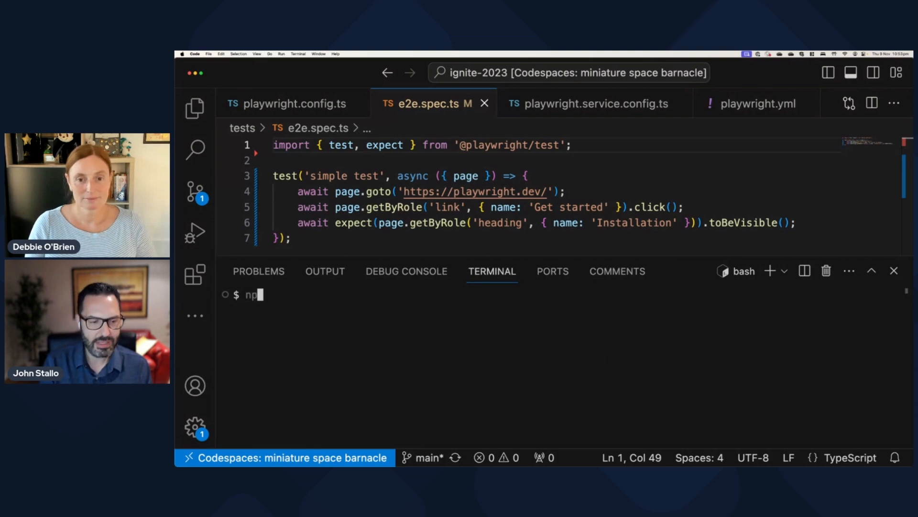
pyautogui.write('x playwright test')
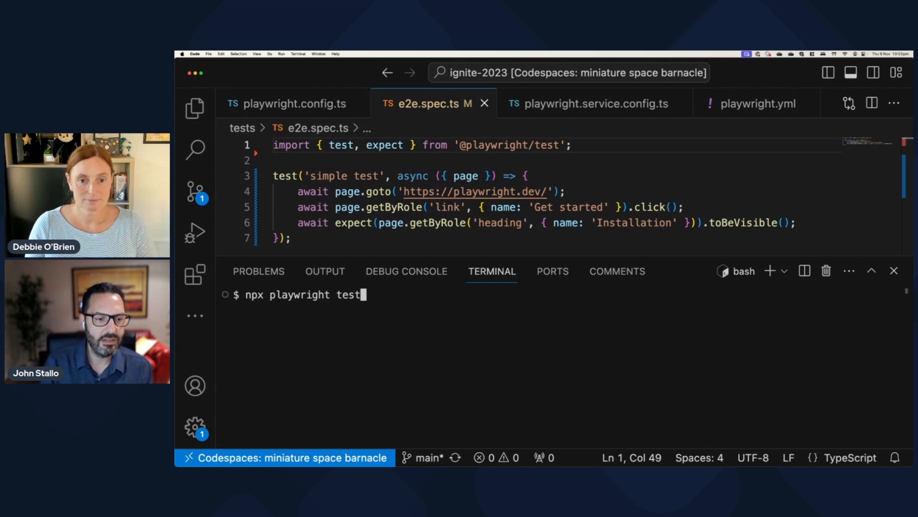
pyautogui.press('Return')
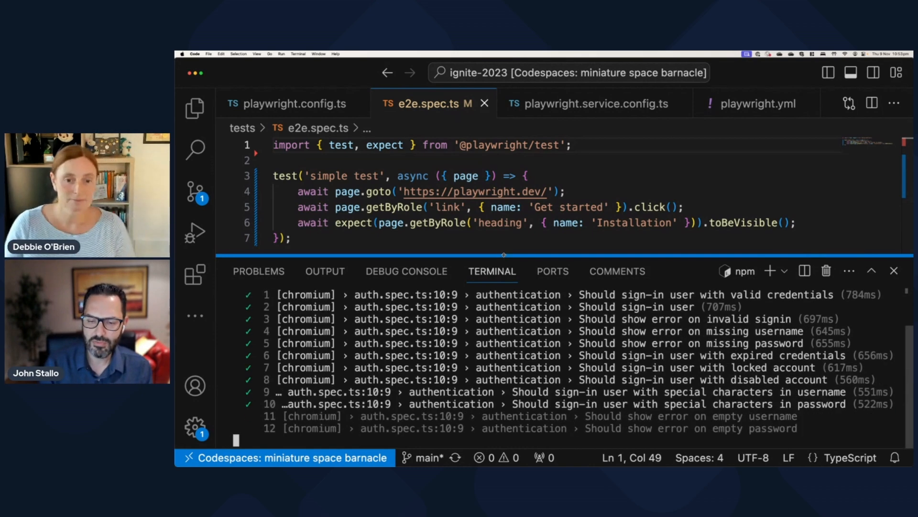
pyautogui.scroll(-3)
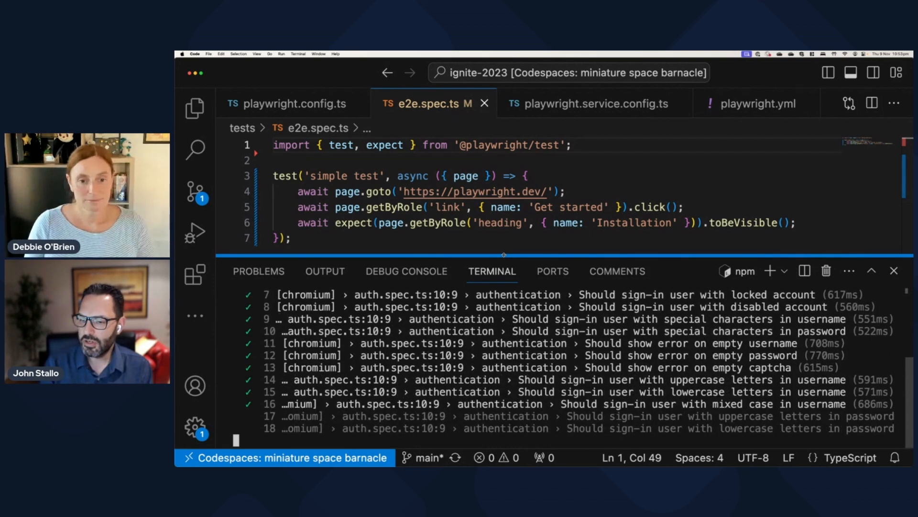
pyautogui.scroll(-3)
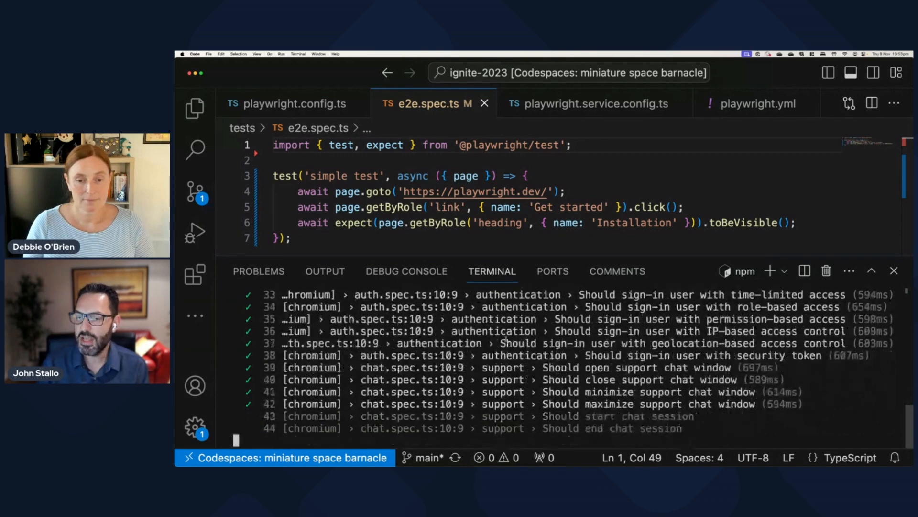
pyautogui.scroll(-3)
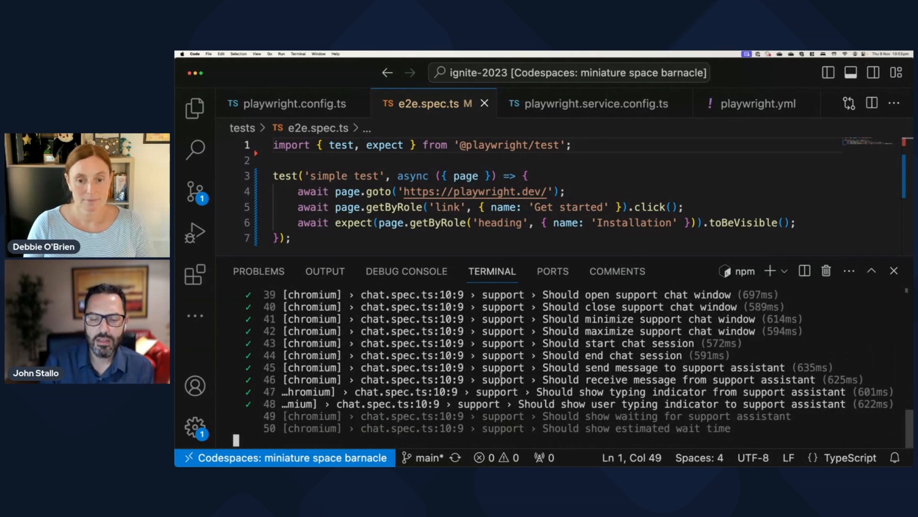
pyautogui.scroll(-3)
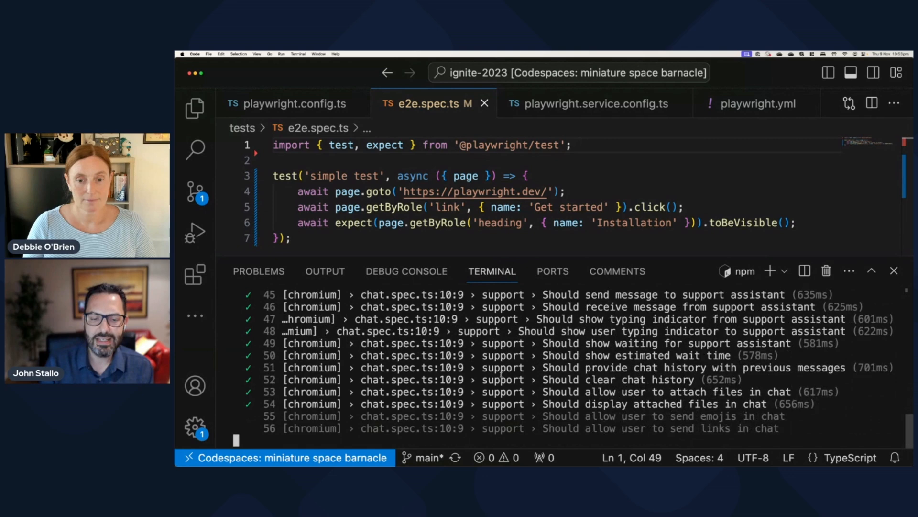
pyautogui.scroll(-3)
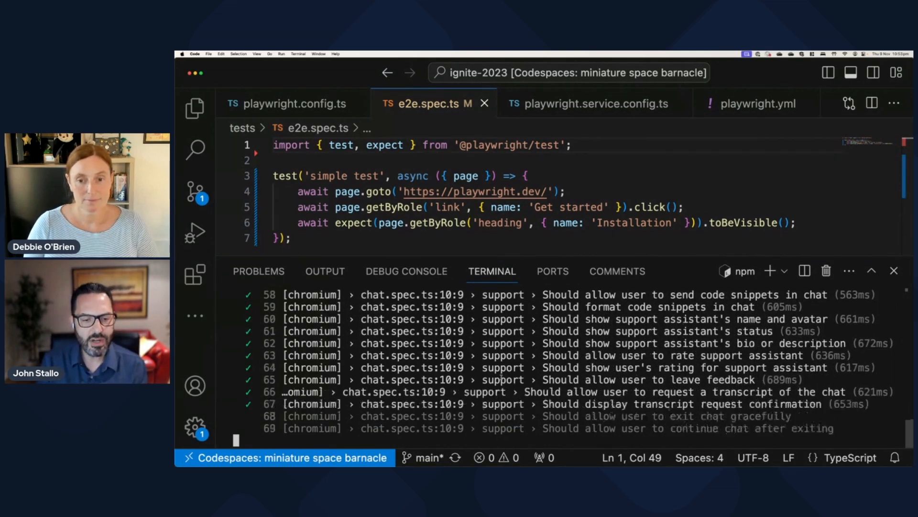
pyautogui.scroll(-3)
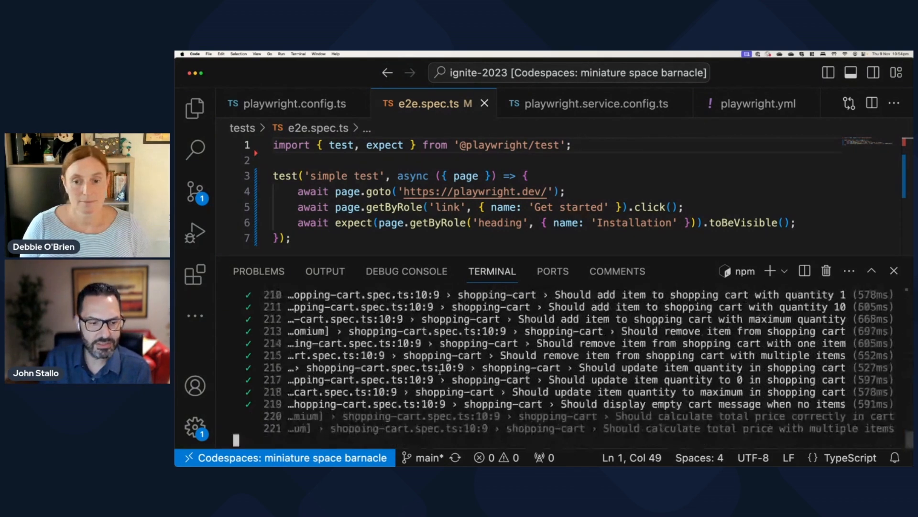
# Scroll the terminal output as the shopping-cart spec tests pass toward ~300 total.
pyautogui.scroll(-3)
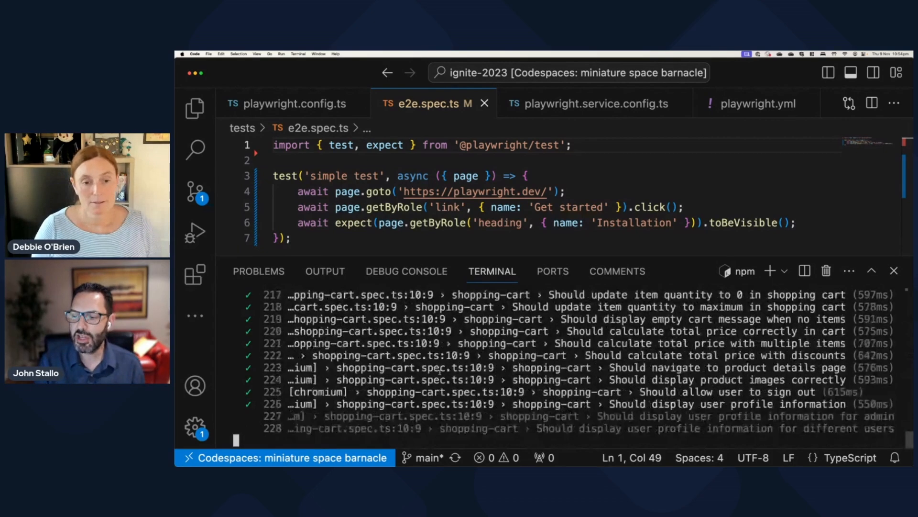
pyautogui.scroll(-3)
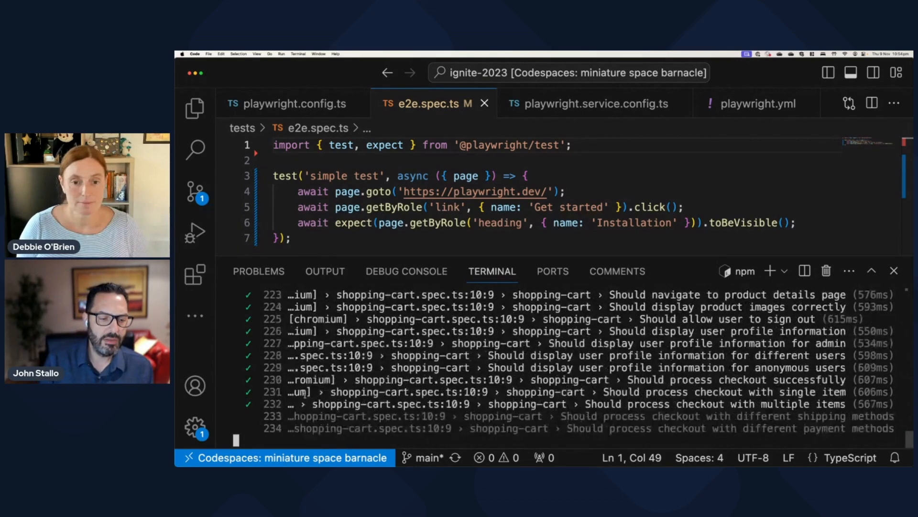
pyautogui.scroll(-3)
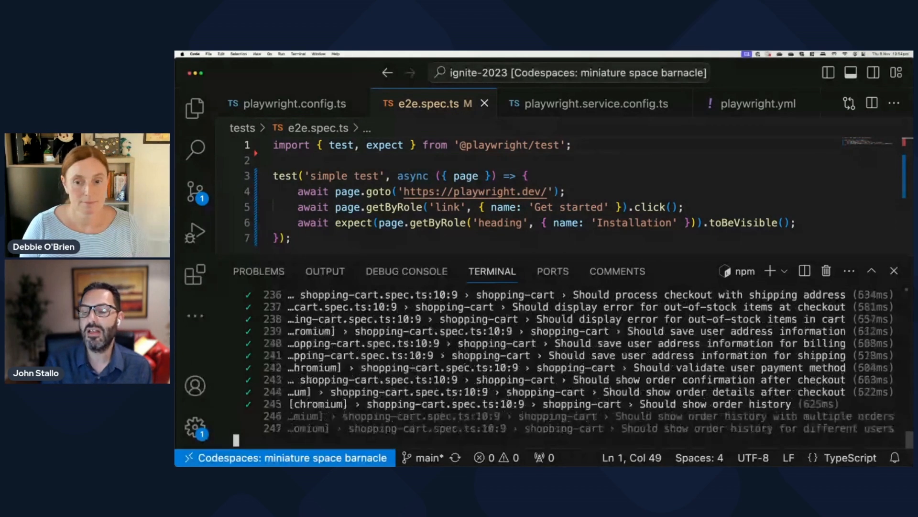
pyautogui.scroll(-3)
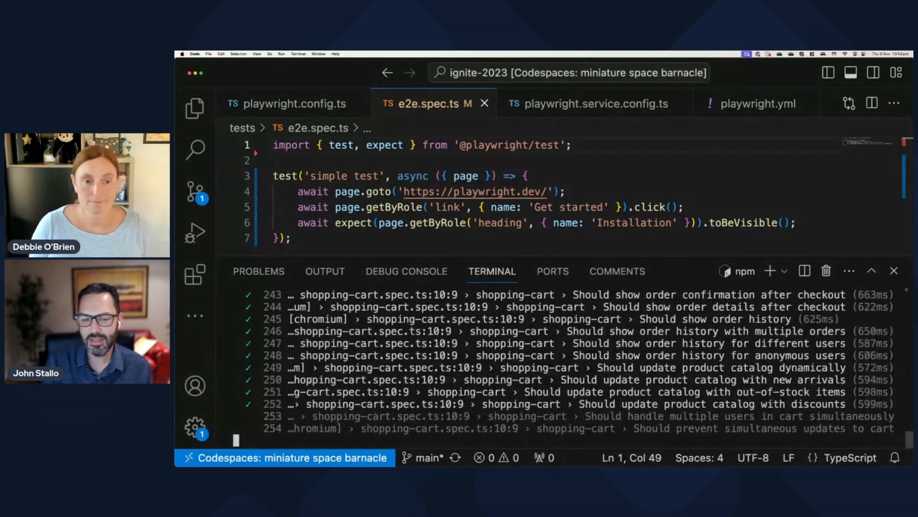
pyautogui.scroll(-3)
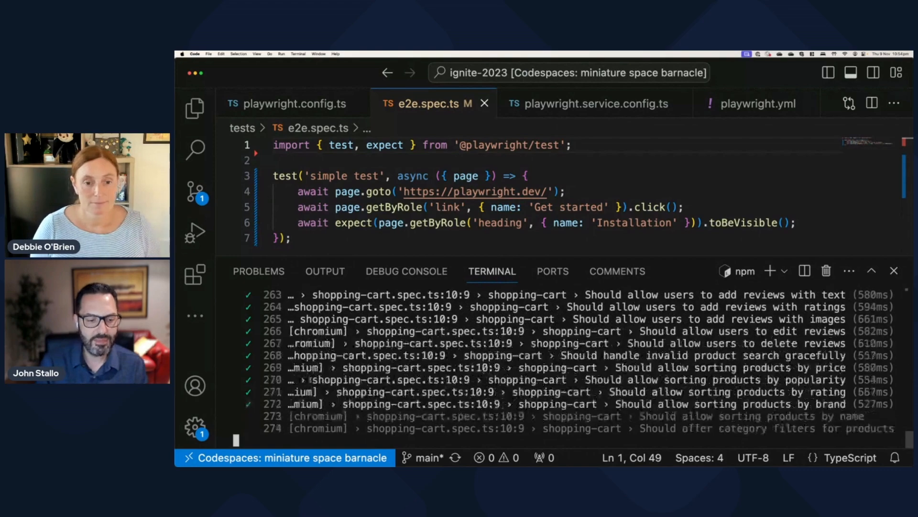
pyautogui.scroll(-3)
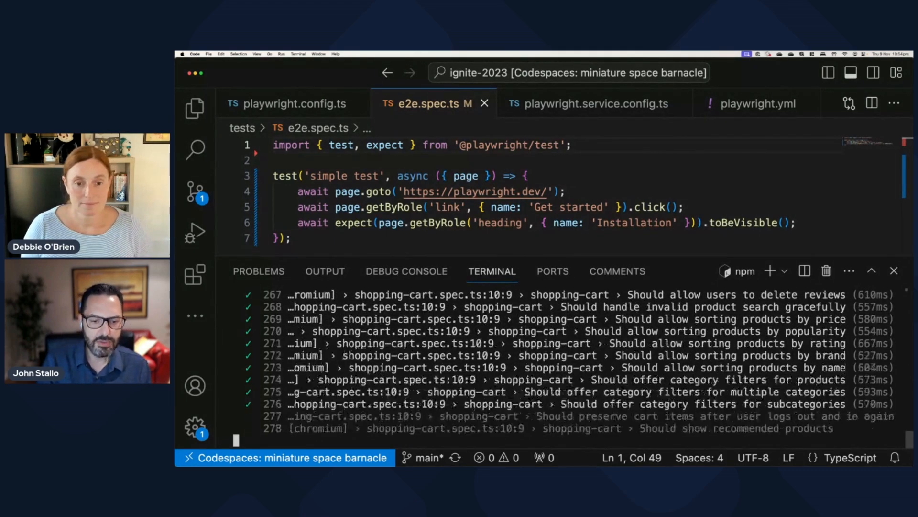
pyautogui.scroll(-3)
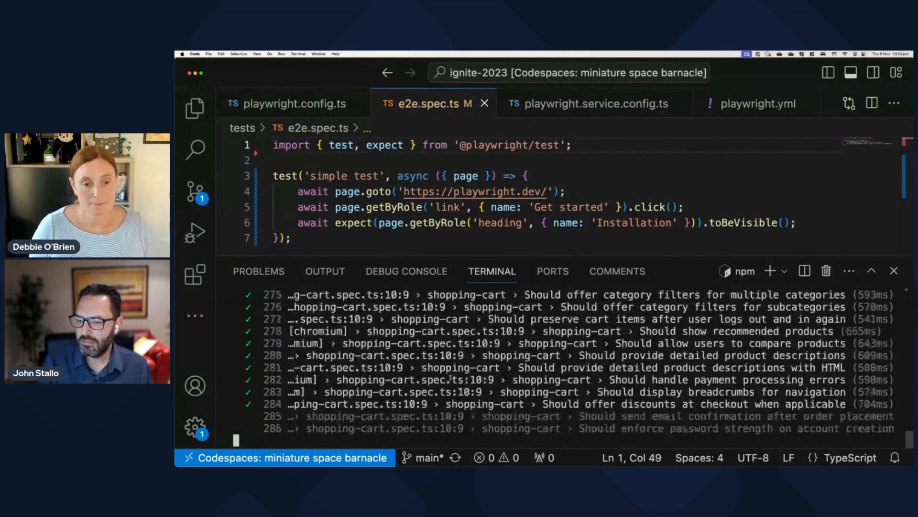
pyautogui.scroll(-3)
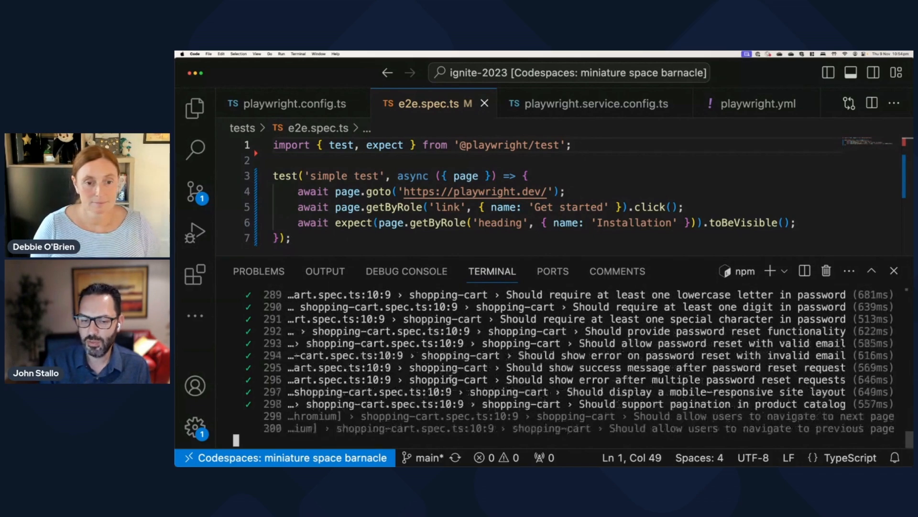
pyautogui.scroll(-3)
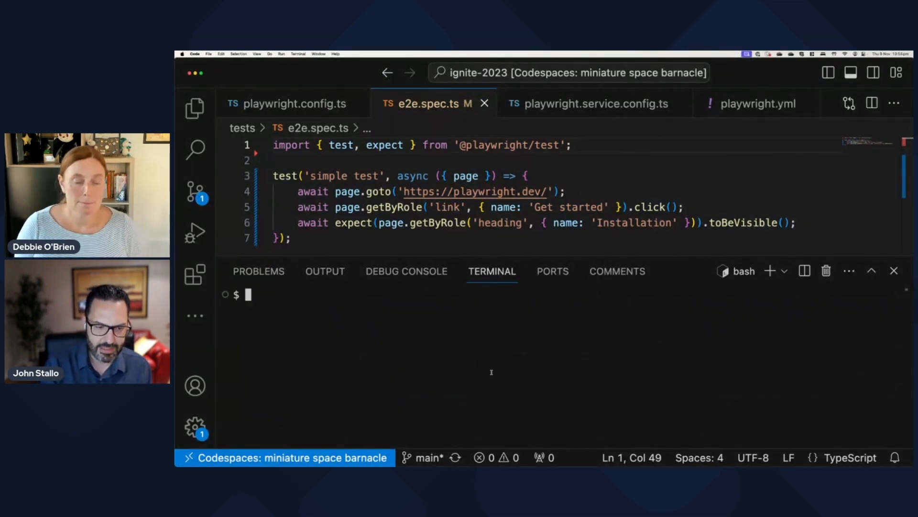
# Run npx playwright test --workers=40 to start the local 40-worker suite run.
pyautogui.write('npx playwright test')
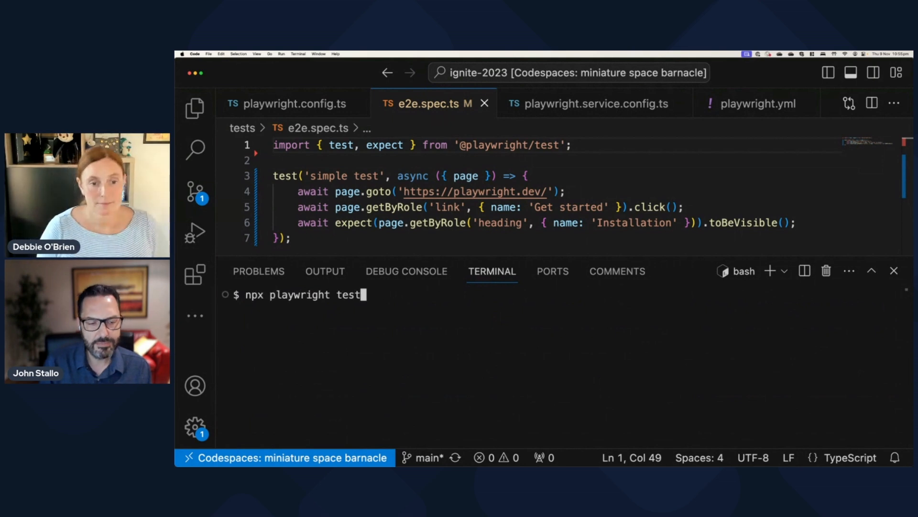
pyautogui.write('--workers')
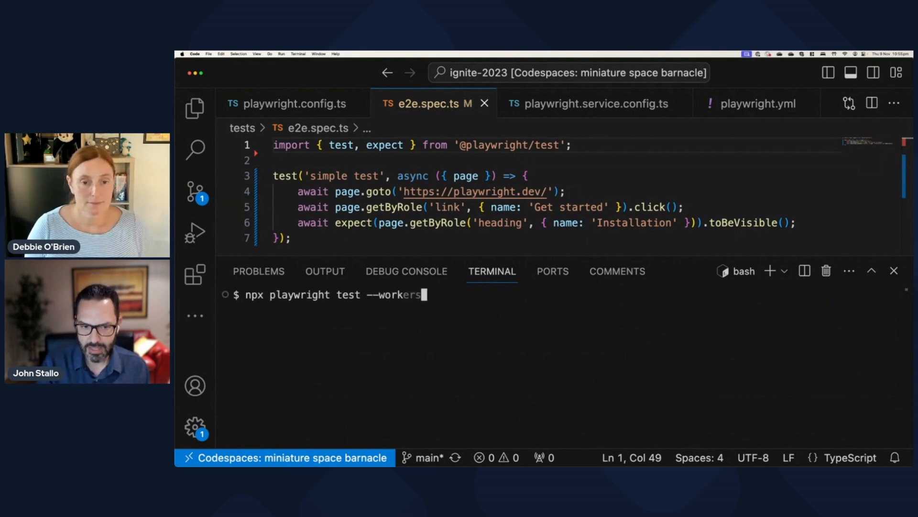
pyautogui.write('=')
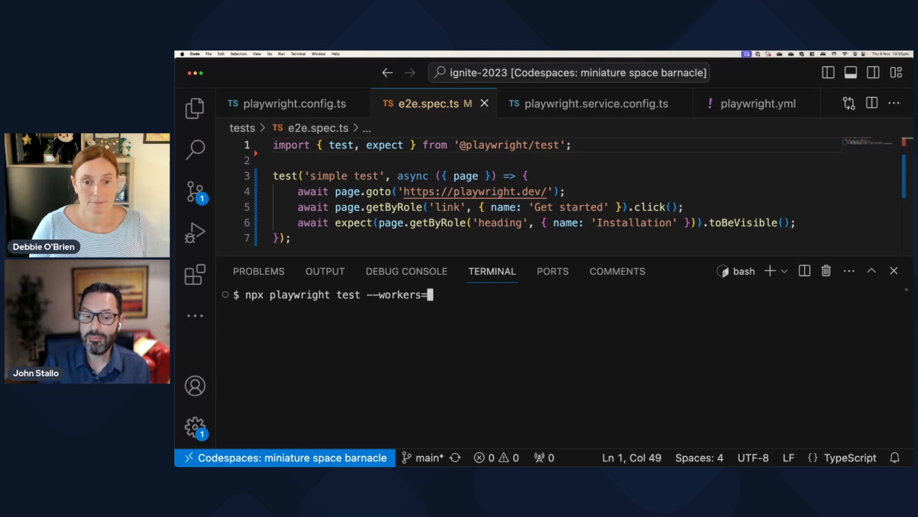
pyautogui.write('40')
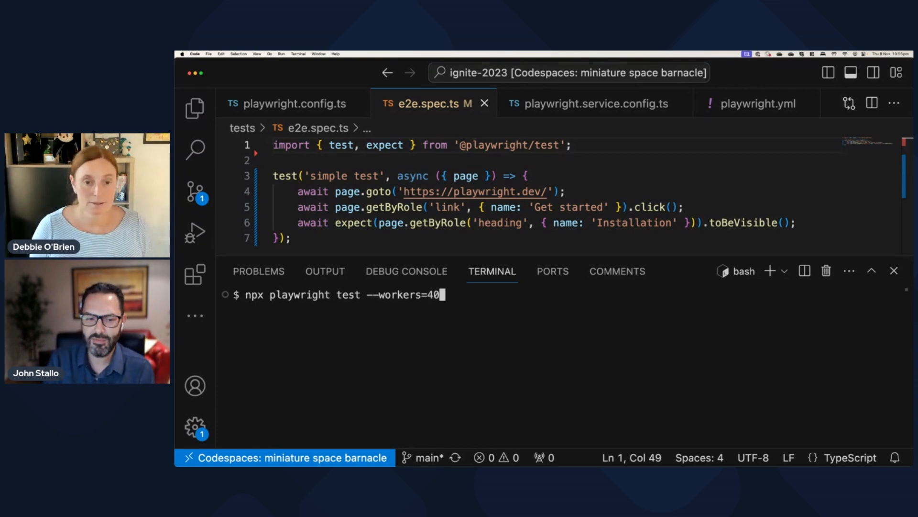
pyautogui.press('Return')
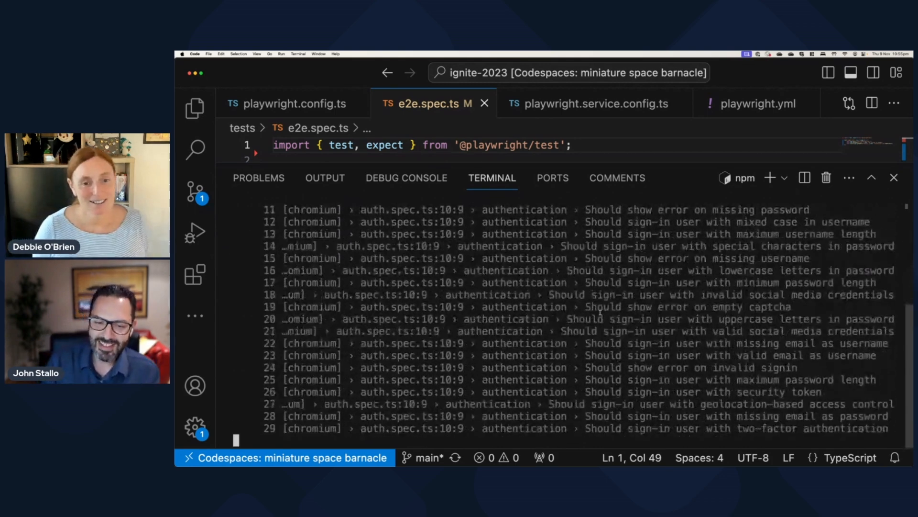
# Scroll the 40-worker run output as authentication and chat tests report, several failing.
pyautogui.scroll(-3)
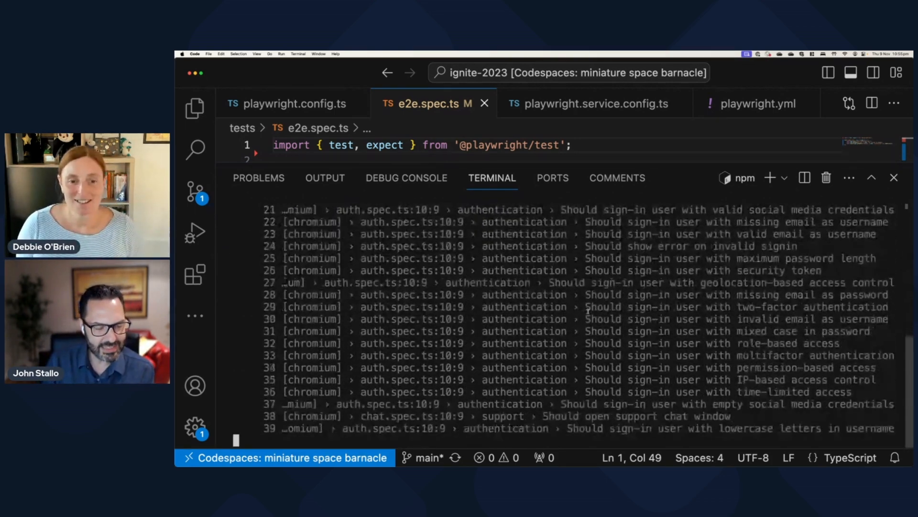
pyautogui.scroll(-3)
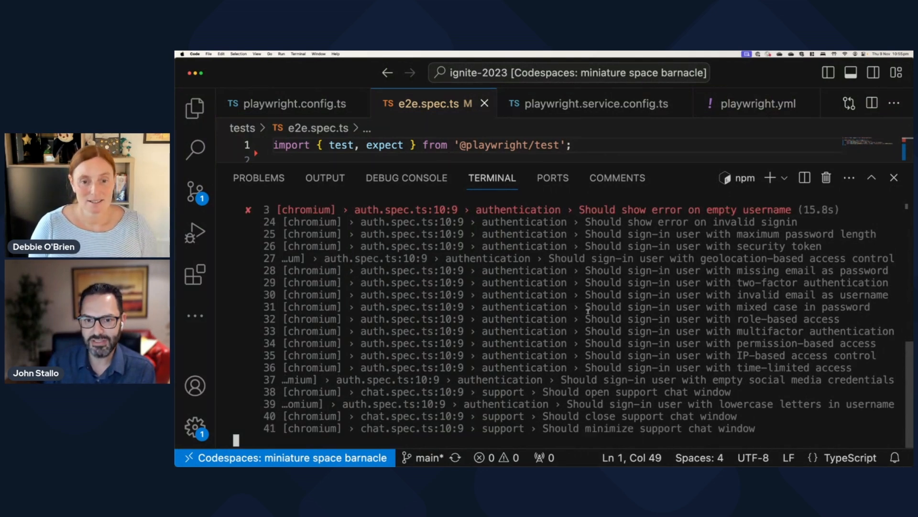
pyautogui.scroll(-3)
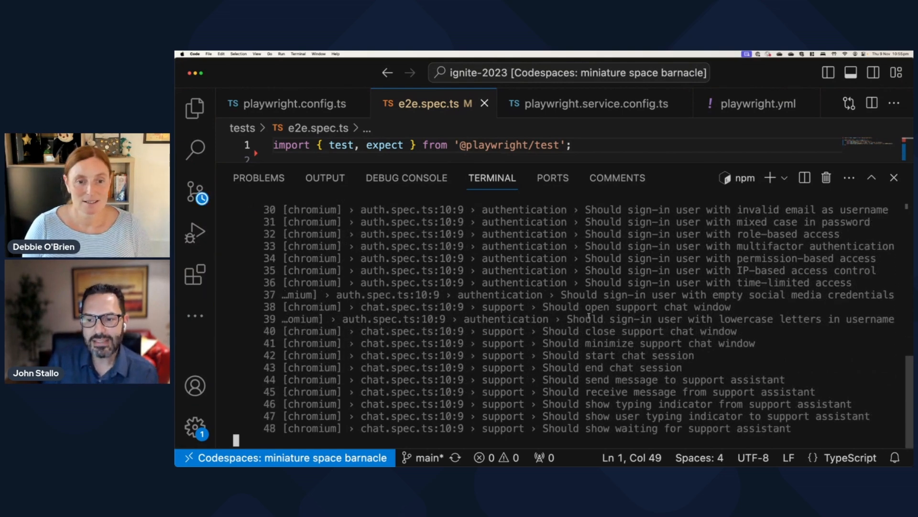
pyautogui.scroll(-3)
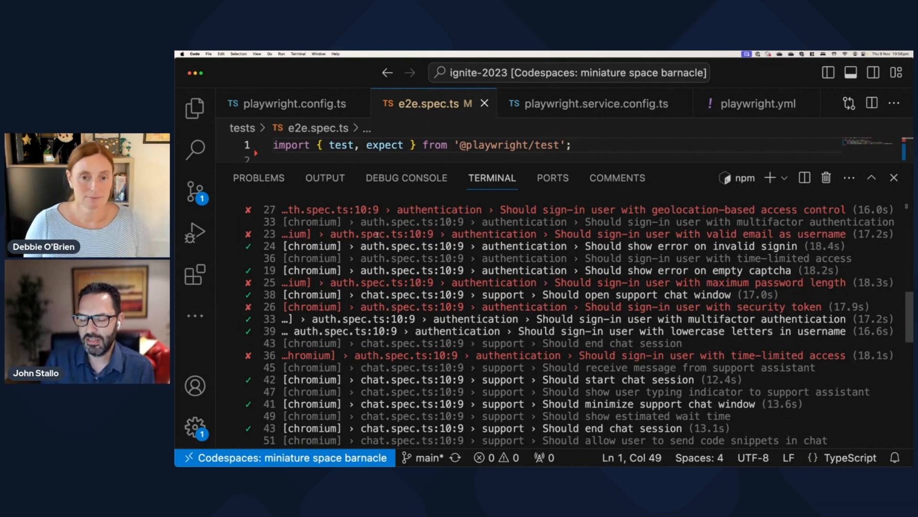
pyautogui.scroll(-3)
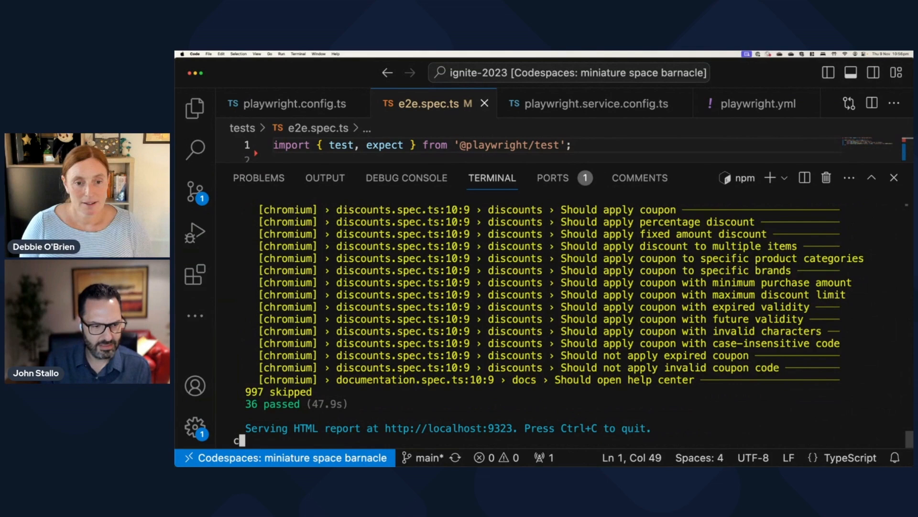
# Clear the terminal of the finished run's output.
pyautogui.write('clear')
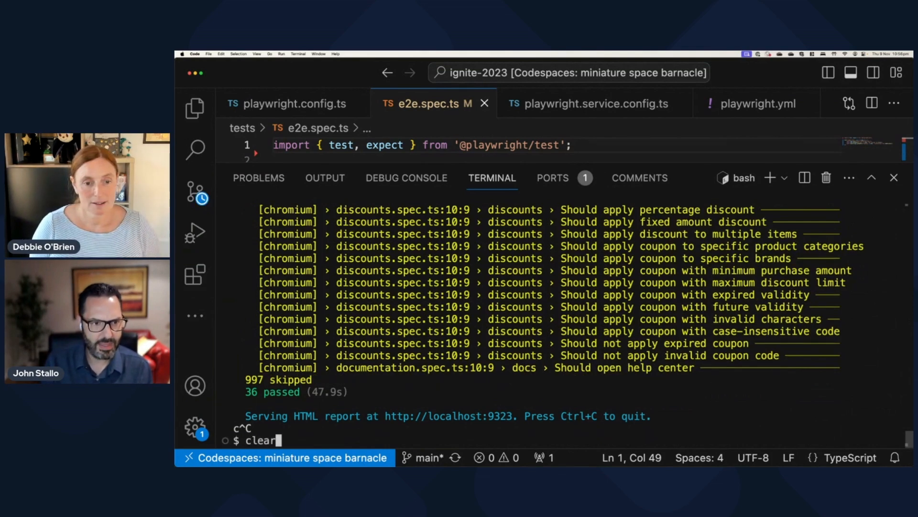
pyautogui.press('Return')
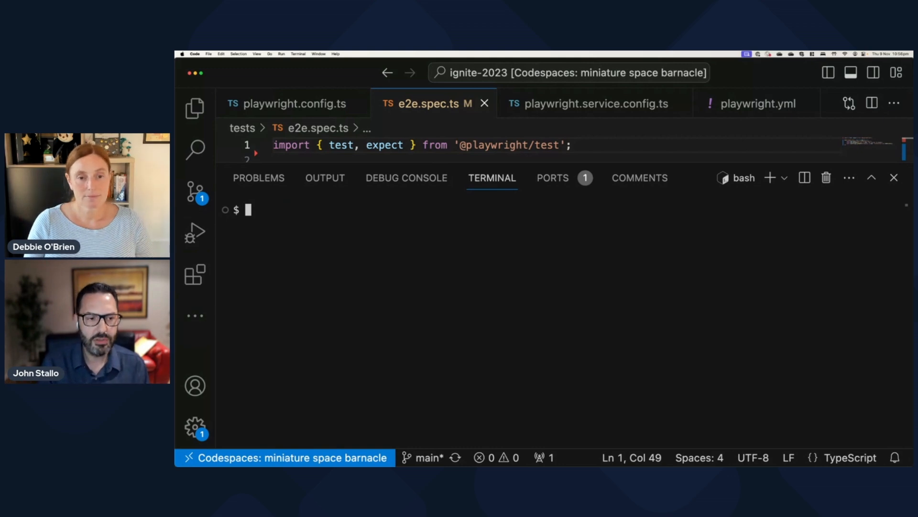
# Run npx playwright test --workers=40 -c playwright.service.config.ts to start the cloud-browser run.
pyautogui.write('npx playwright test --workers=40')
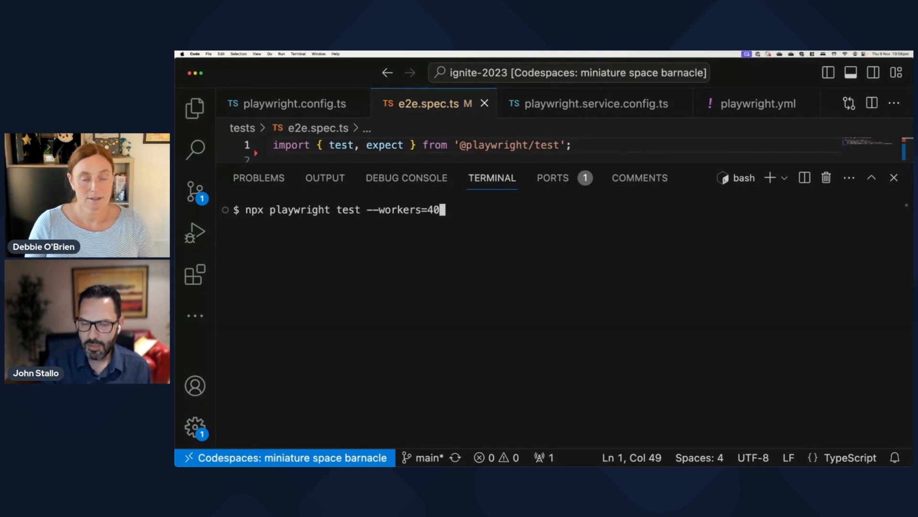
pyautogui.write('-c')
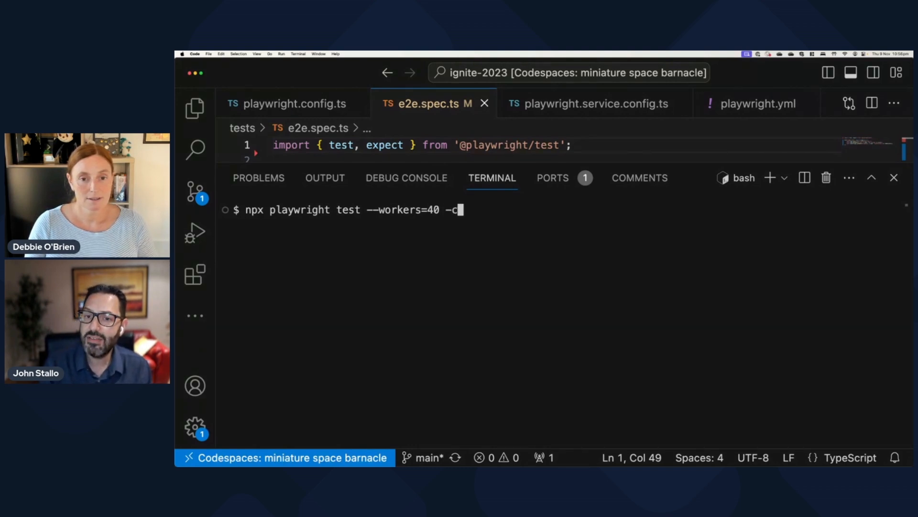
pyautogui.write('play')
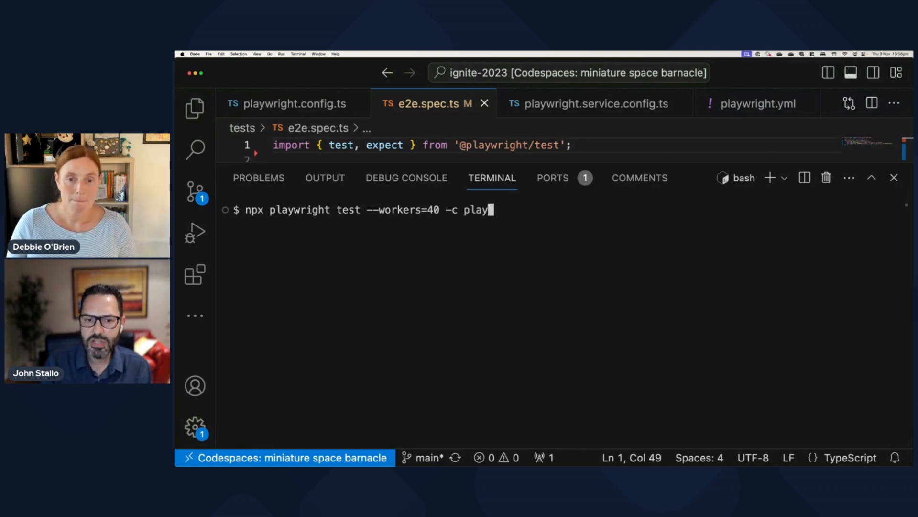
pyautogui.write('wright.service.config.ts')
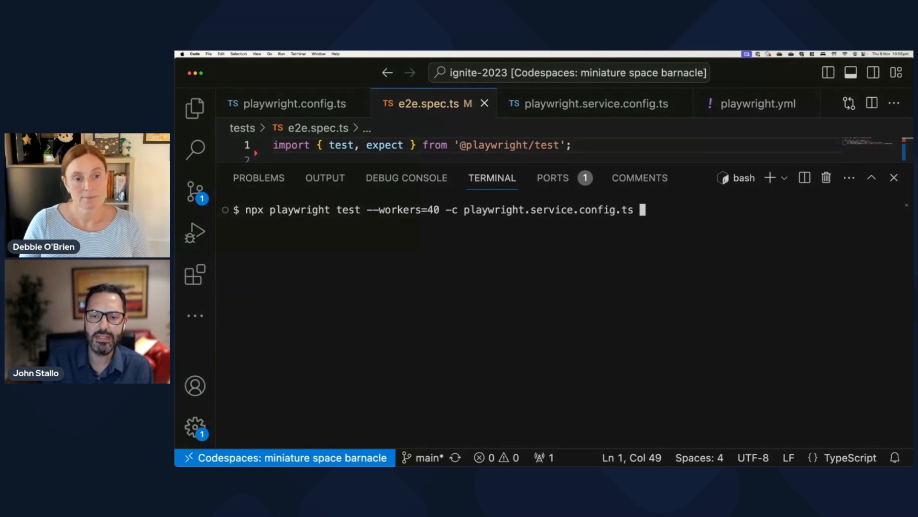
pyautogui.press('Return')
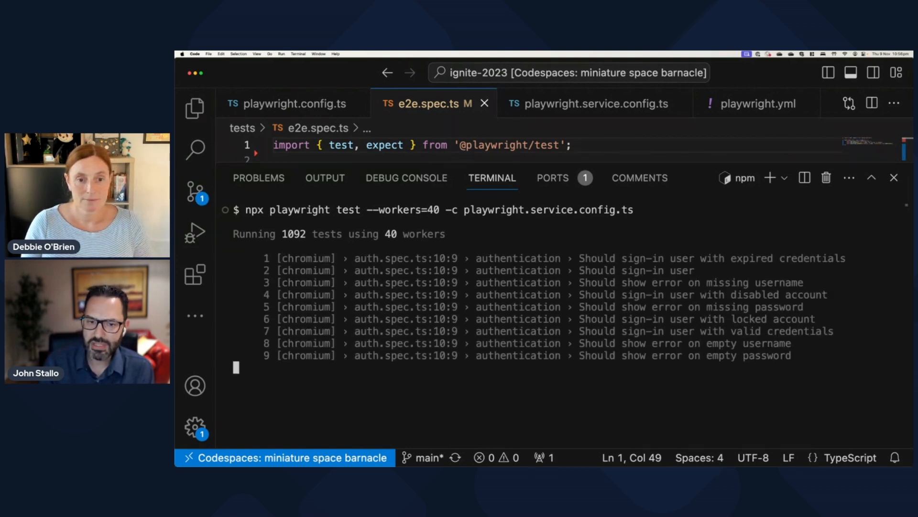
# Scroll the cloud run output through the firefox project spec files.
pyautogui.scroll(-3)
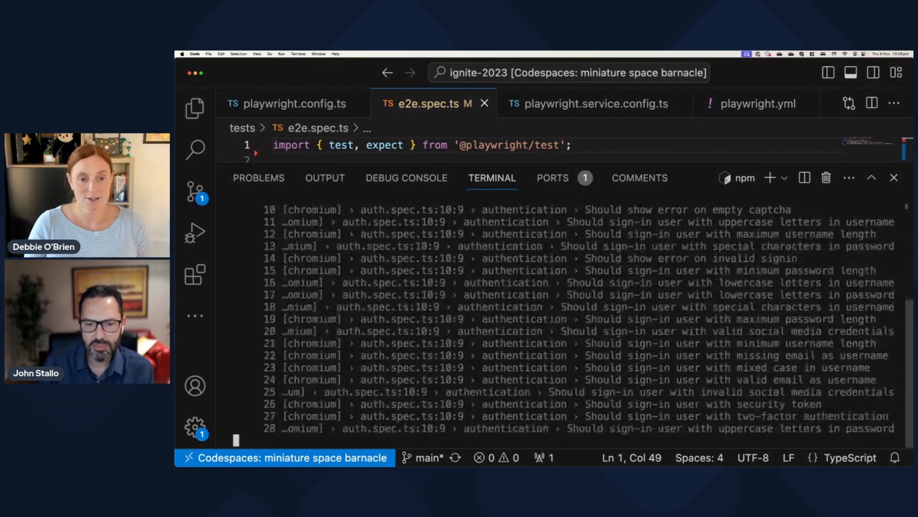
pyautogui.scroll(-3)
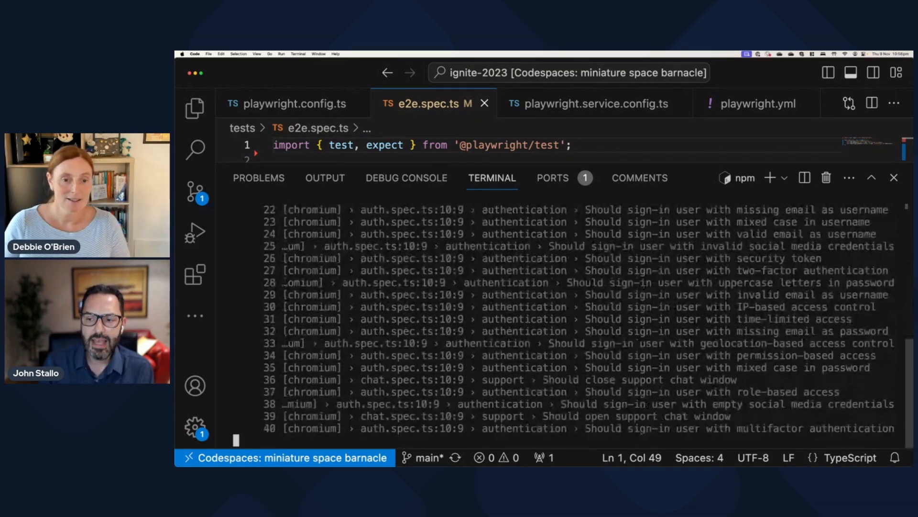
pyautogui.scroll(-3)
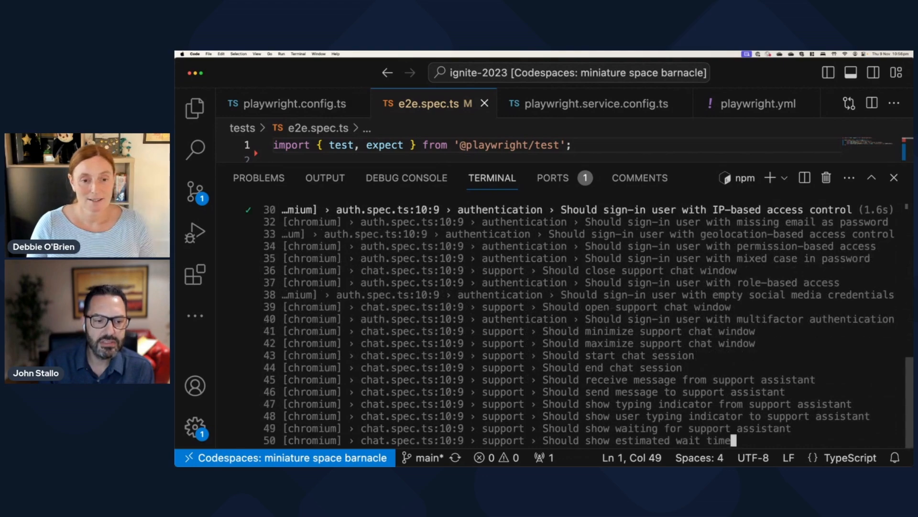
pyautogui.scroll(-3)
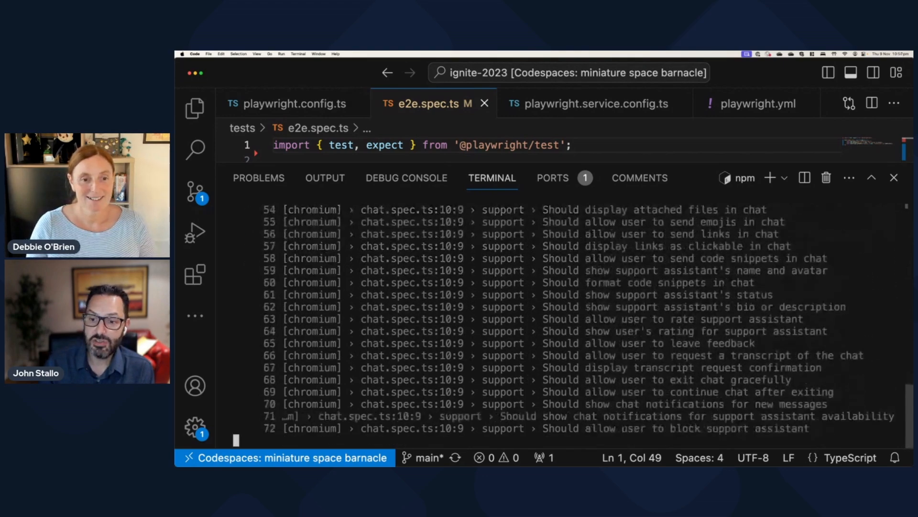
pyautogui.scroll(-3)
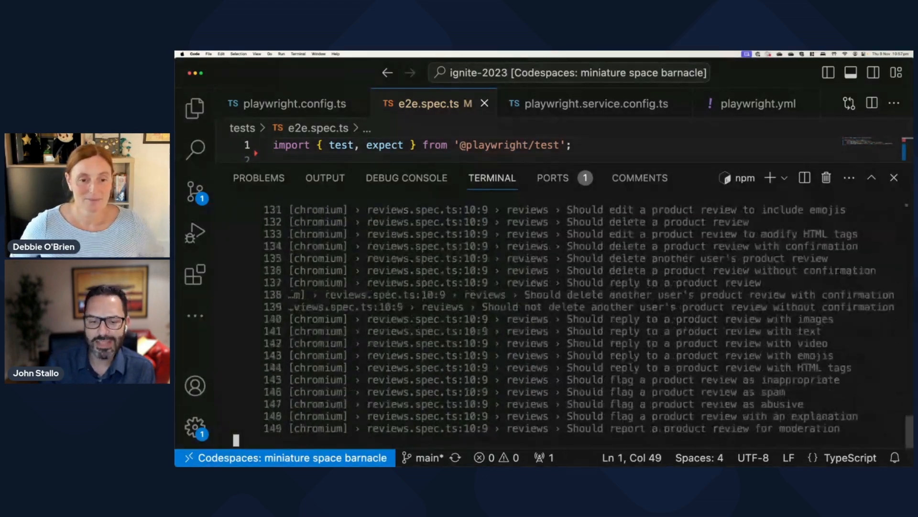
pyautogui.scroll(-3)
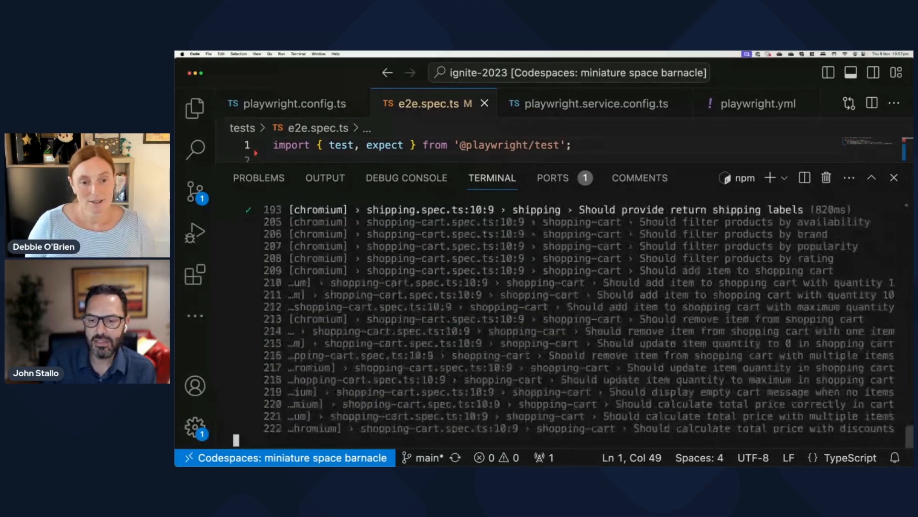
pyautogui.scroll(-3)
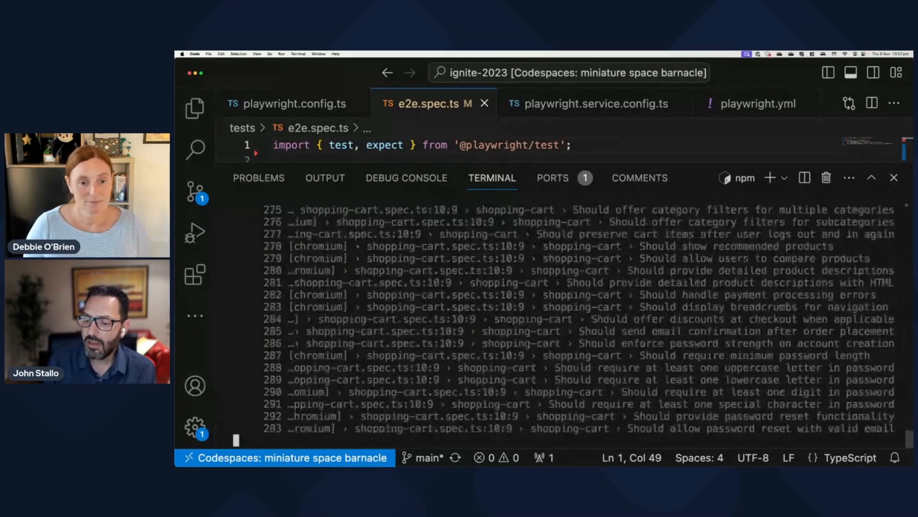
pyautogui.scroll(-3)
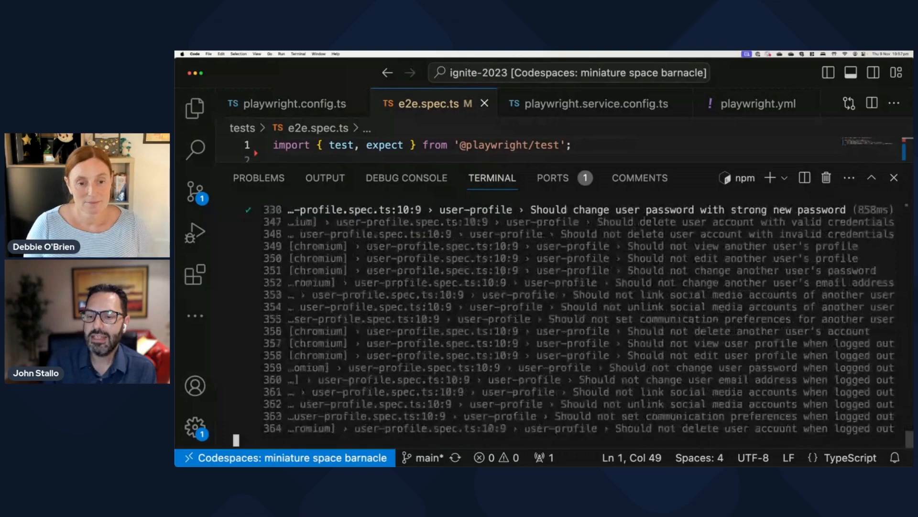
pyautogui.scroll(-3)
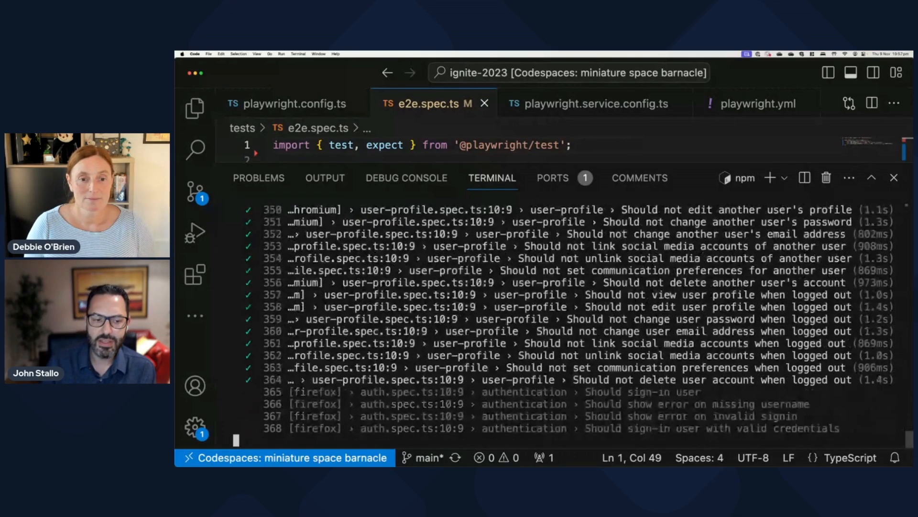
pyautogui.scroll(-3)
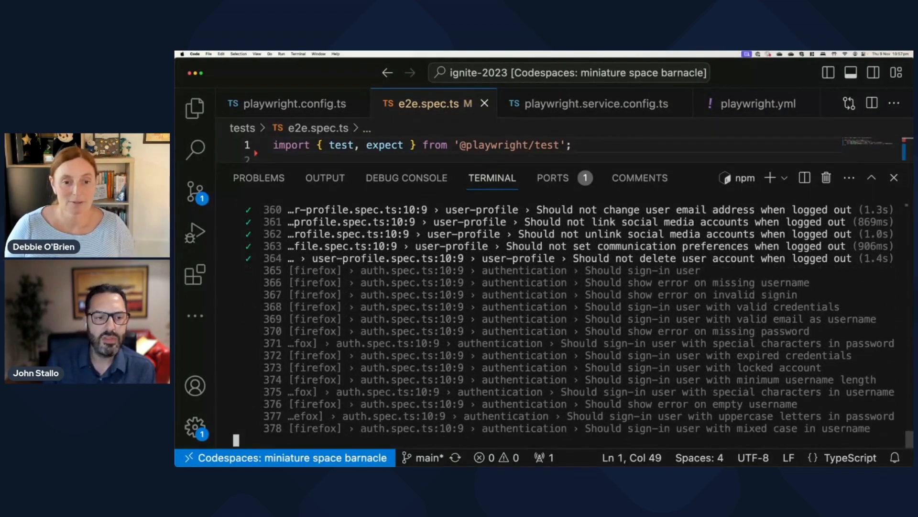
pyautogui.scroll(-3)
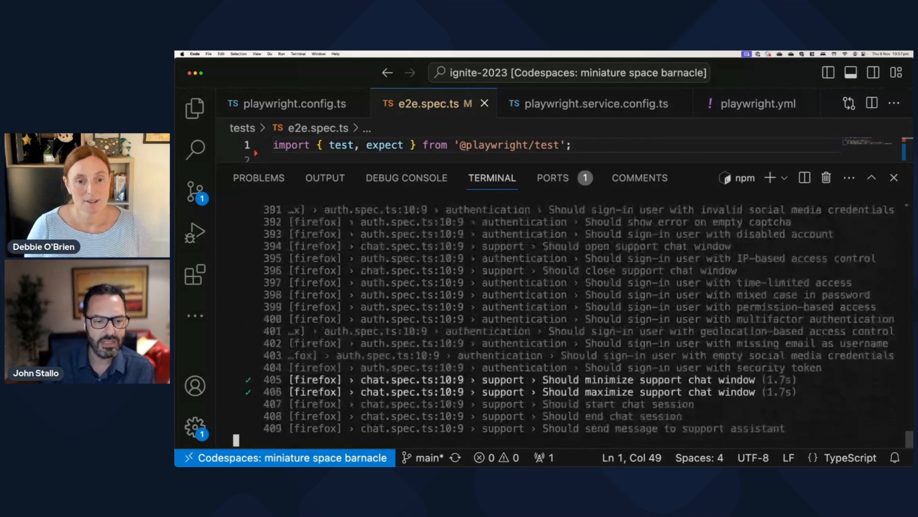
pyautogui.scroll(-3)
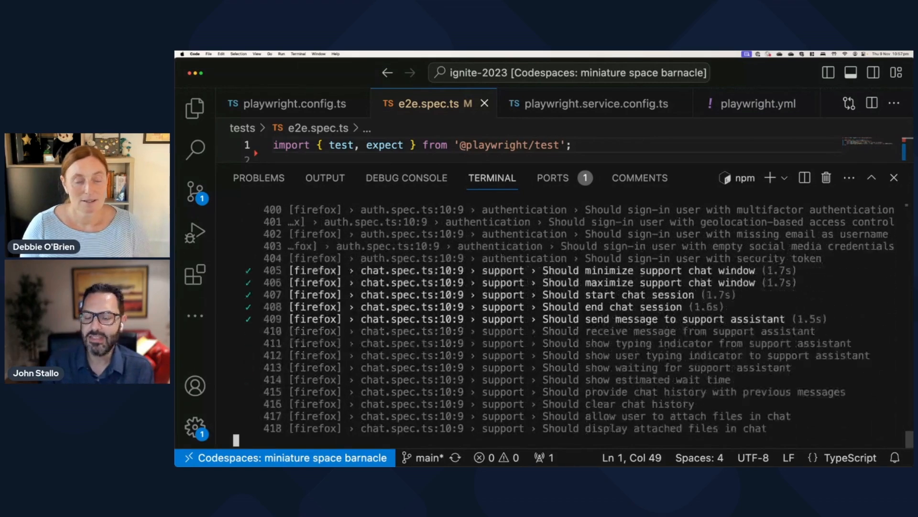
pyautogui.scroll(-3)
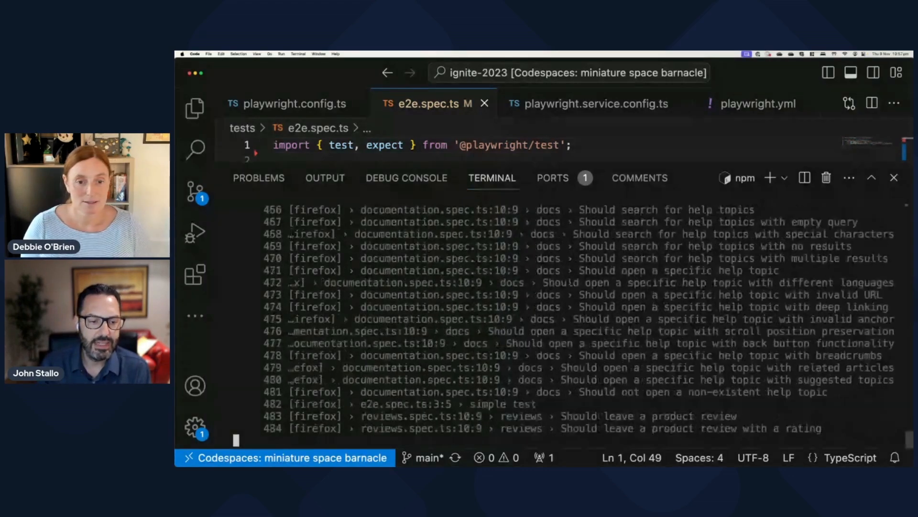
# Continue scrolling the output through the Pixel 5 project tests to about 990 passed.
pyautogui.scroll(-3)
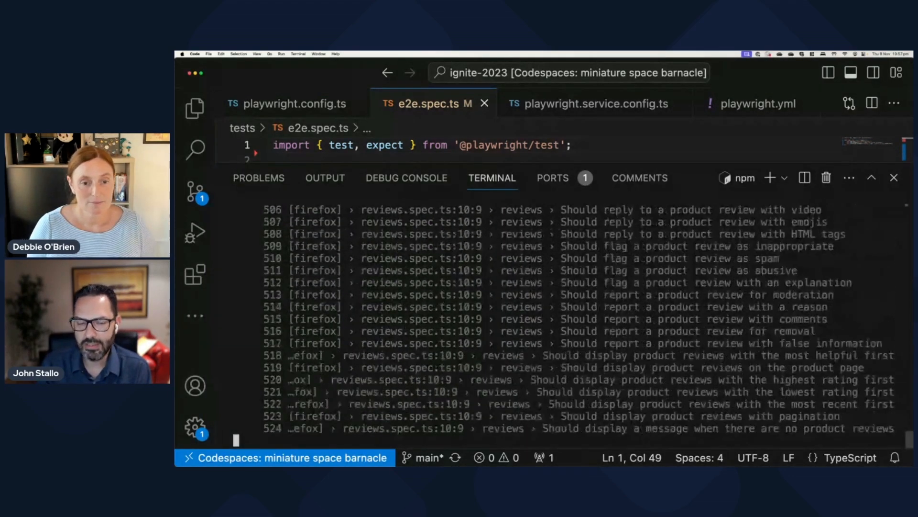
pyautogui.scroll(-3)
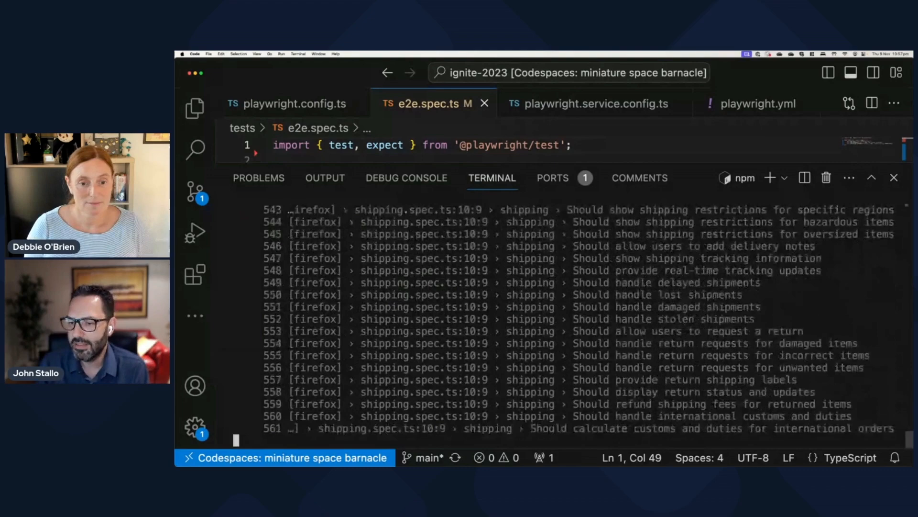
pyautogui.scroll(-3)
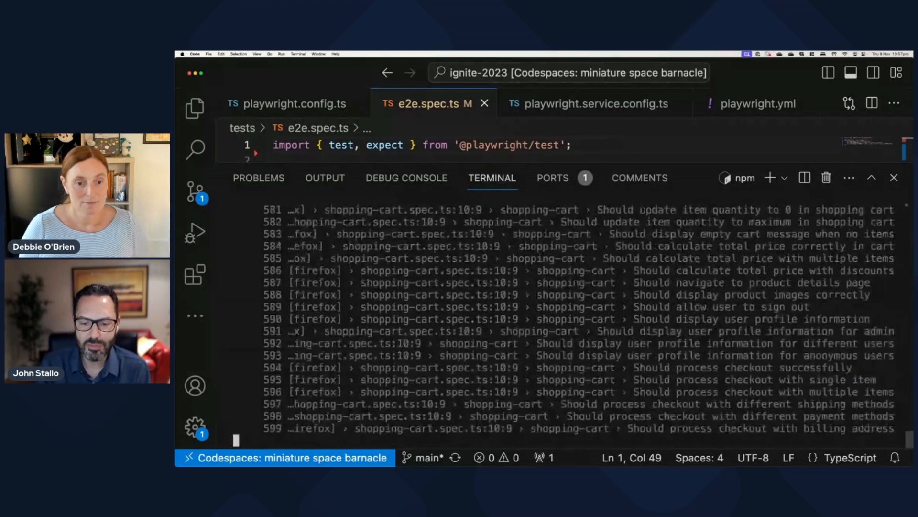
pyautogui.scroll(3)
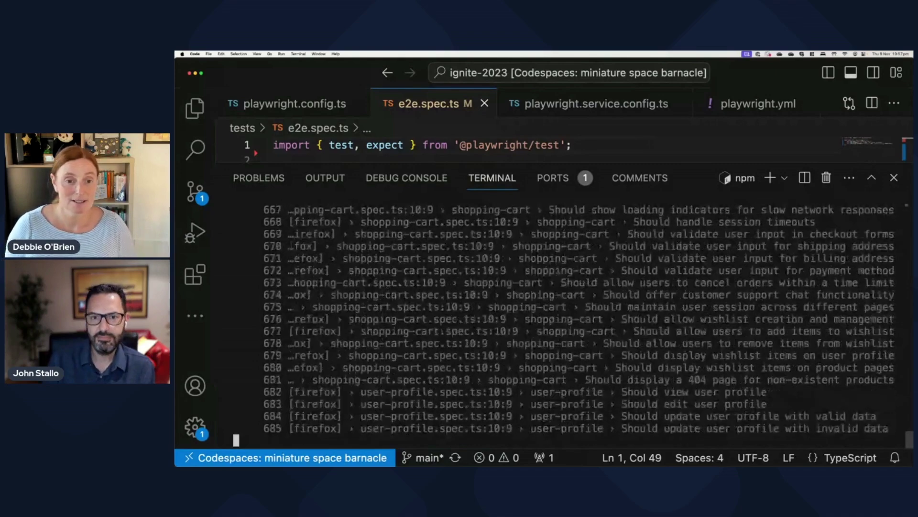
pyautogui.scroll(-3)
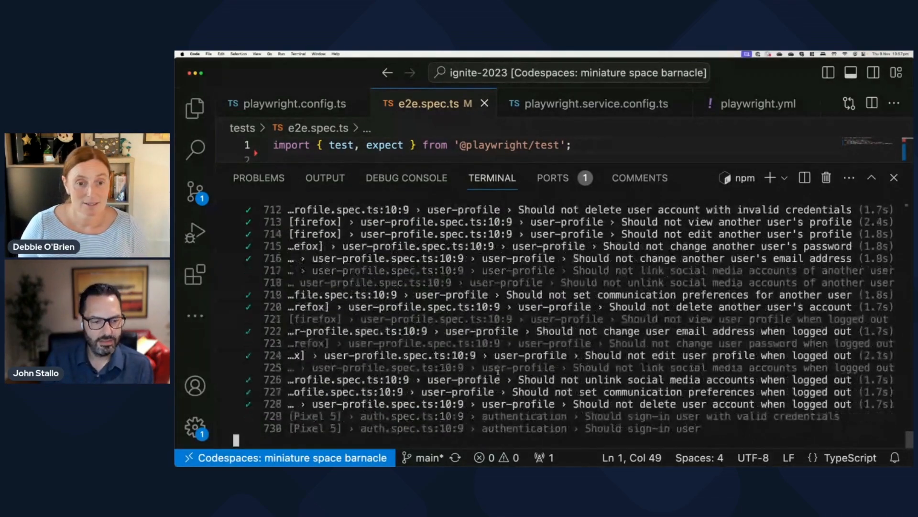
pyautogui.scroll(-3)
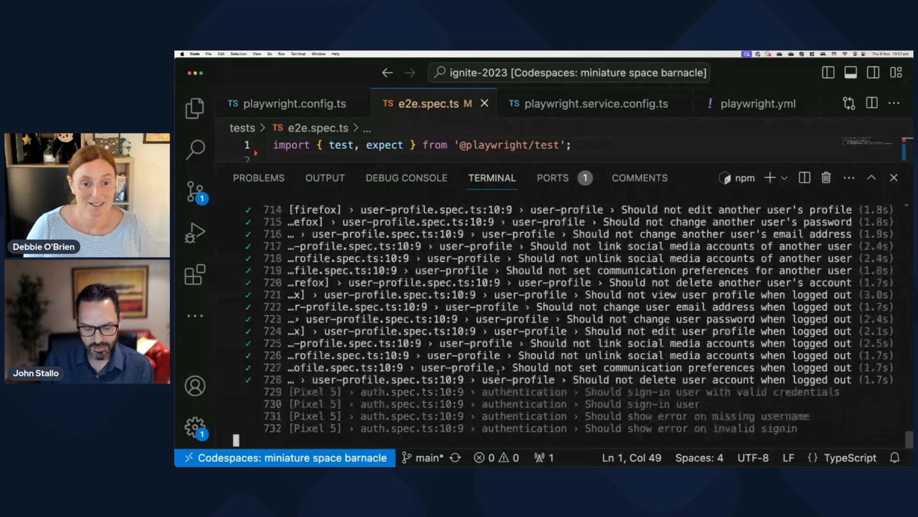
pyautogui.scroll(-3)
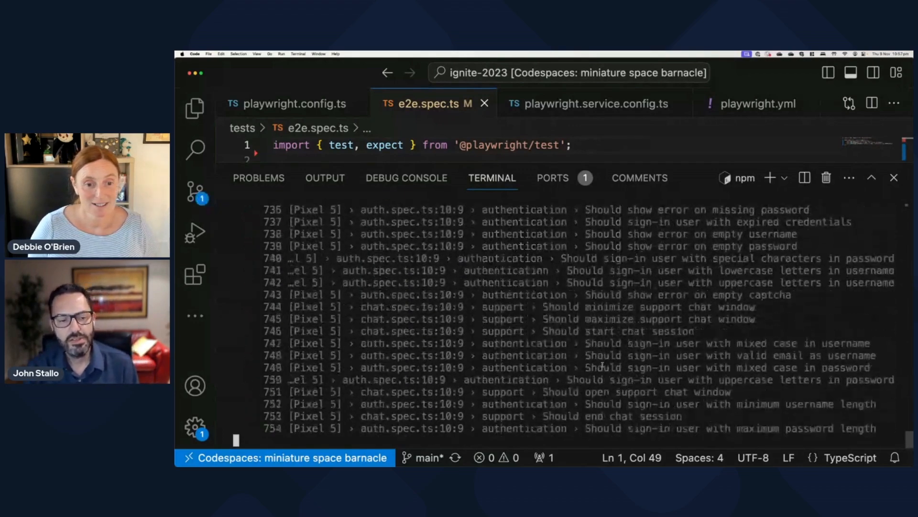
pyautogui.scroll(-3)
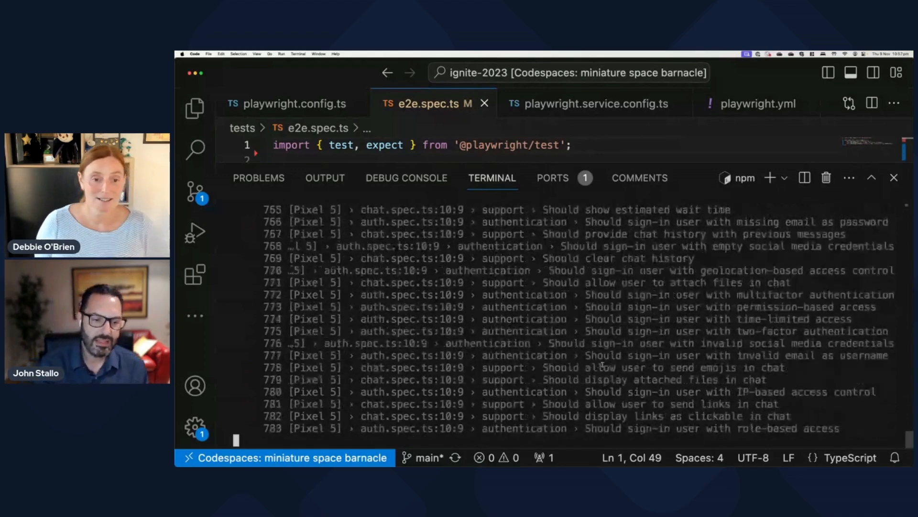
pyautogui.scroll(-3)
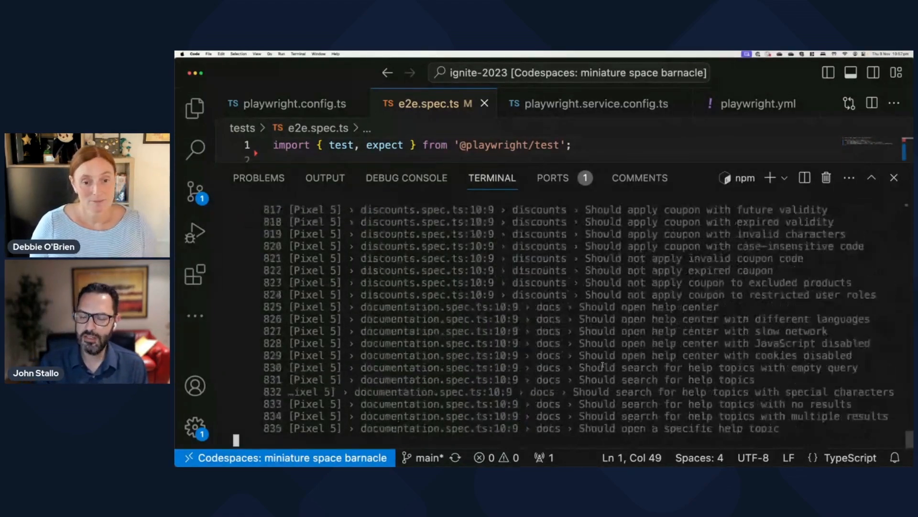
pyautogui.scroll(-3)
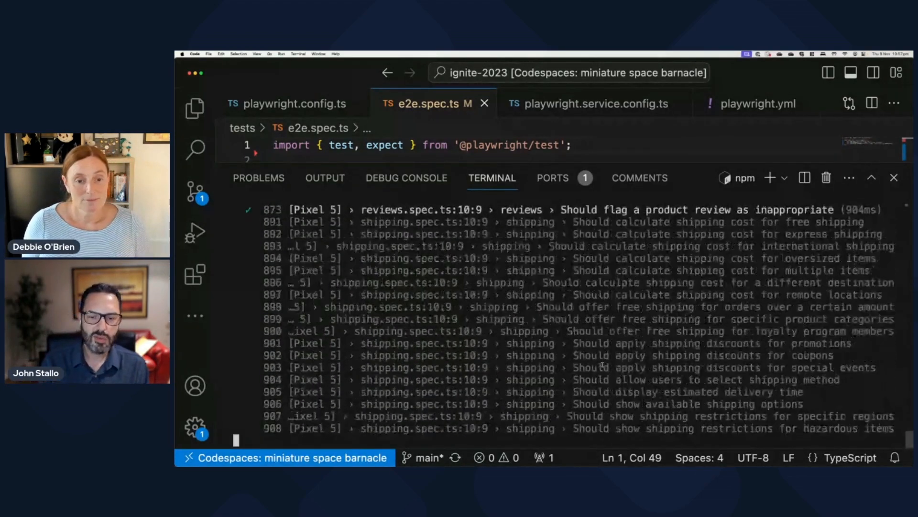
pyautogui.scroll(-3)
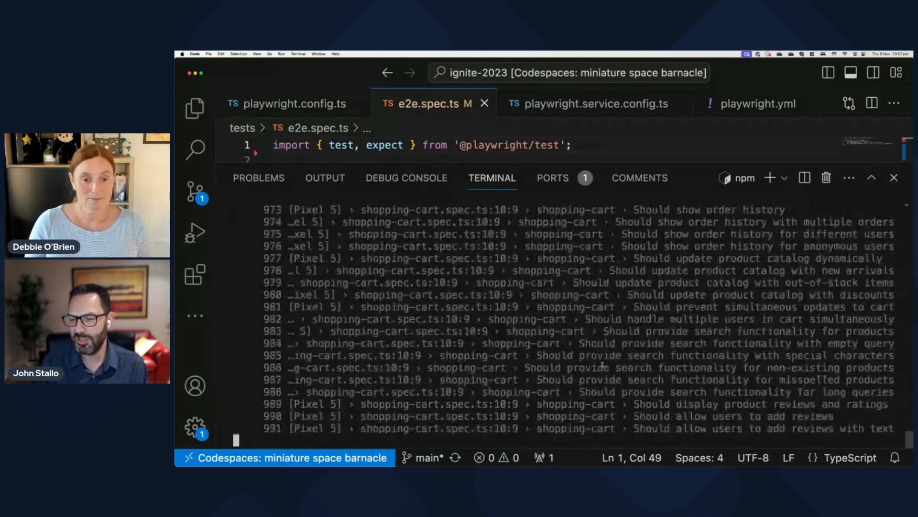
pyautogui.scroll(-3)
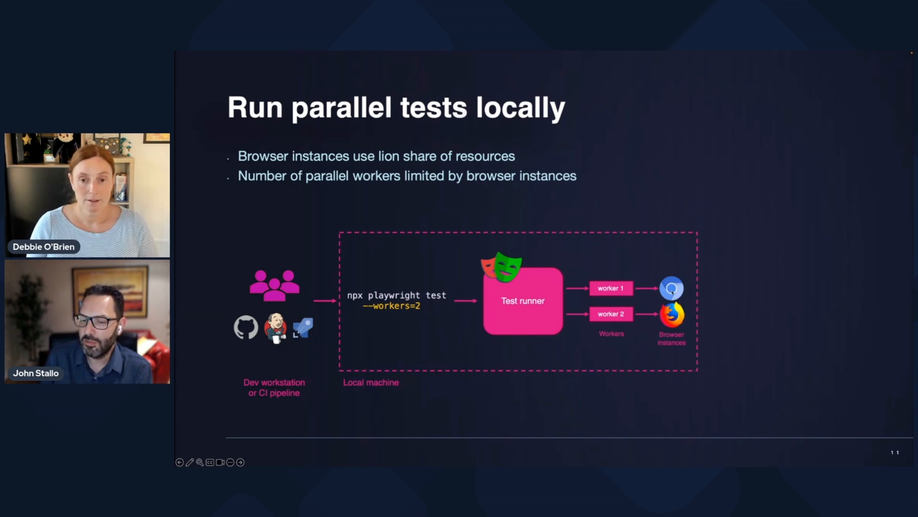
pyautogui.moveTo(714, 309)
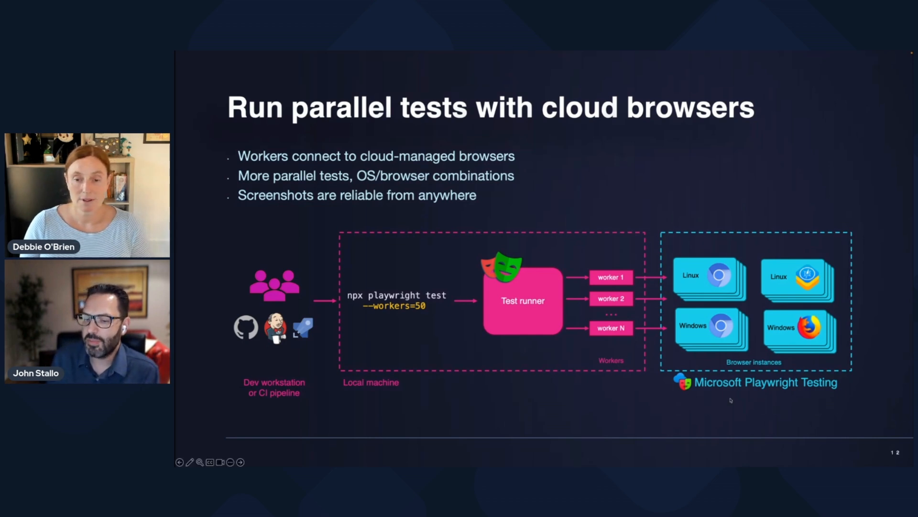
pyautogui.moveTo(831, 393)
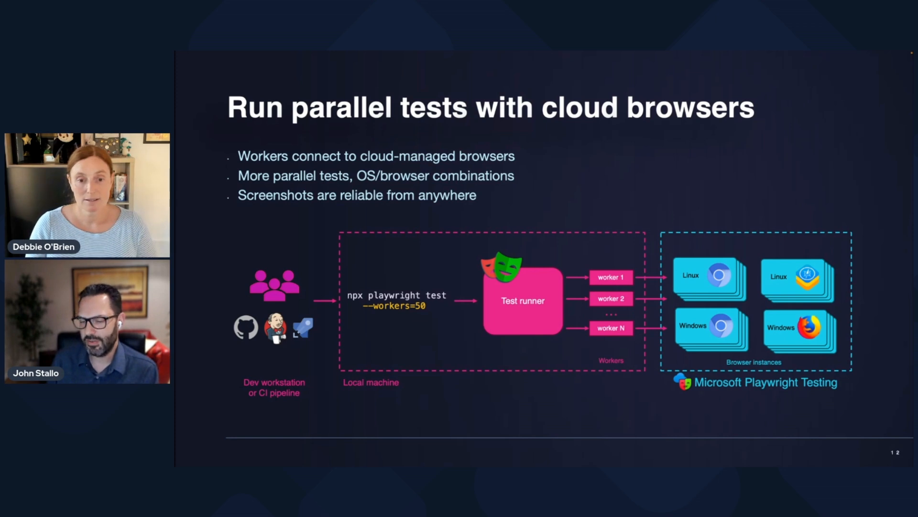
pyautogui.moveTo(414, 356)
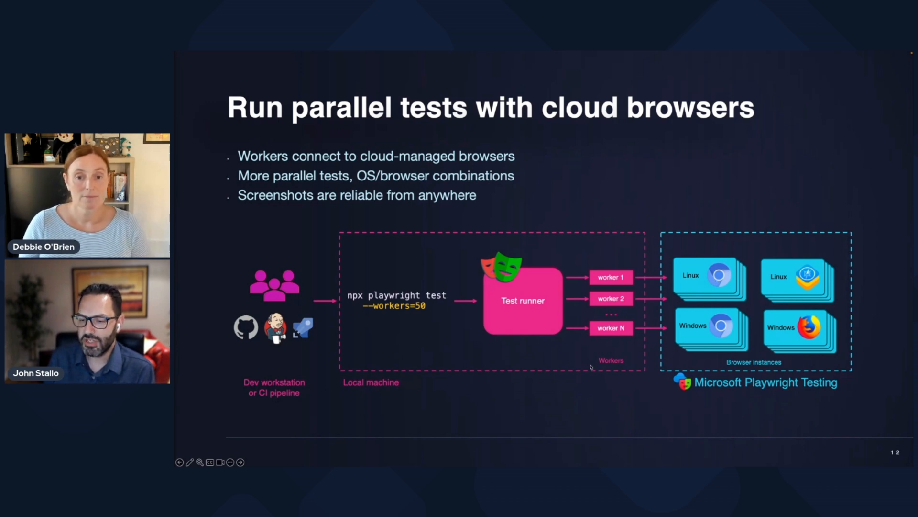
pyautogui.moveTo(767, 305)
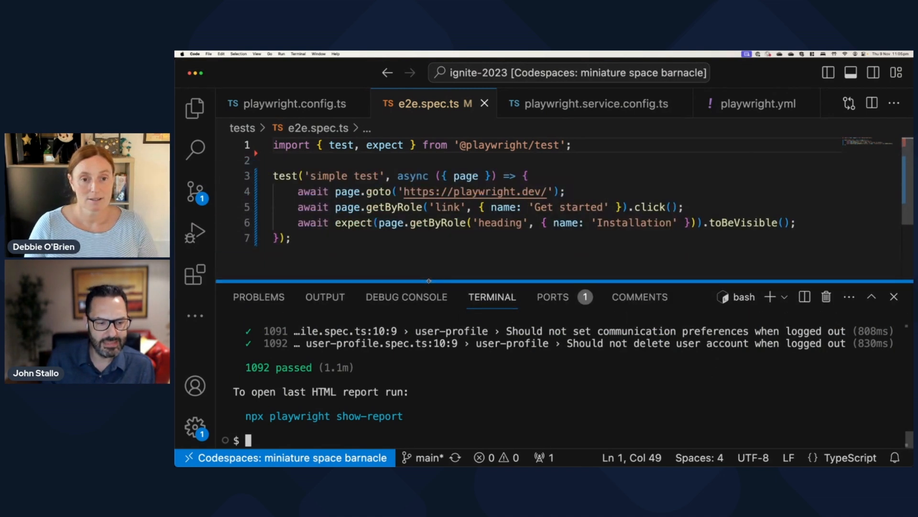
# Clear the terminal and type npx playwright test --workers=40 -c playwright.service.config.ts.
pyautogui.write('clear')
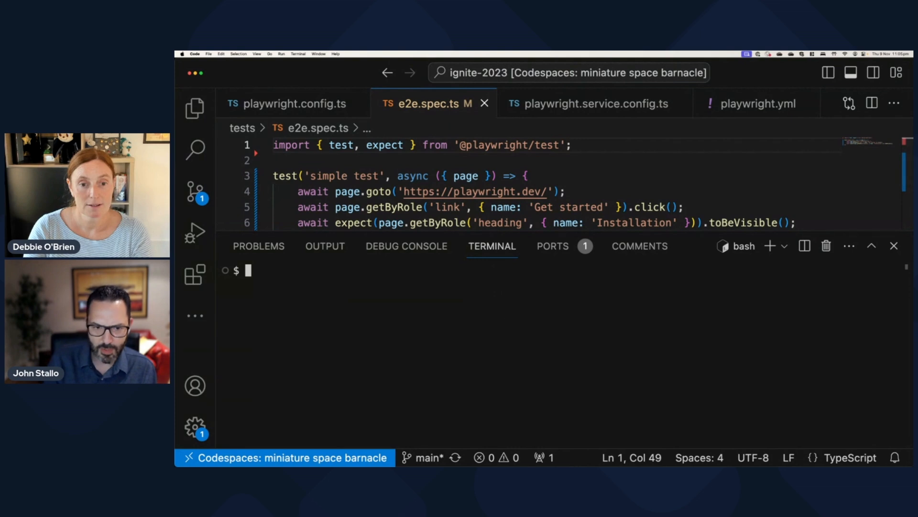
pyautogui.write('npx playwright test --workers=40 -c playwright.service.config.ts')
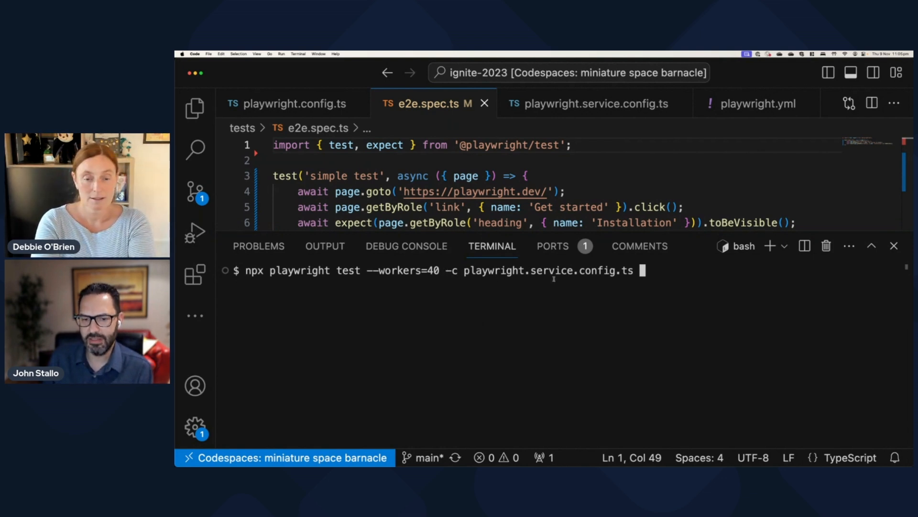
pyautogui.moveTo(580, 365)
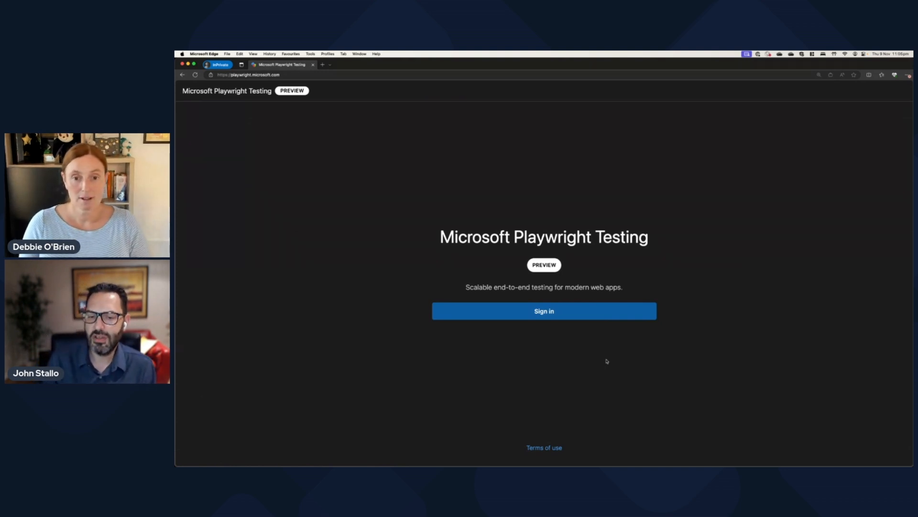
pyautogui.moveTo(525, 368)
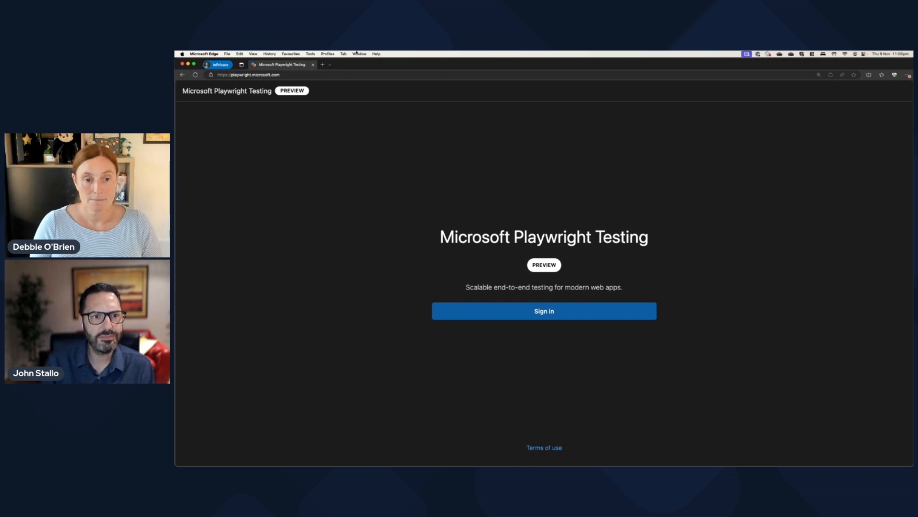
# Sign in to the Playwright Testing portal at playwright.microsoft.com.
pyautogui.click(543, 311)
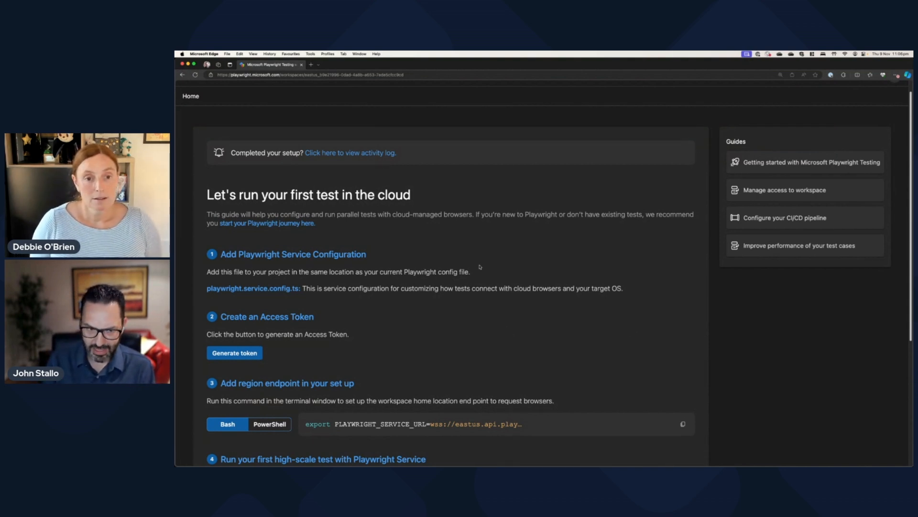
pyautogui.moveTo(485, 325)
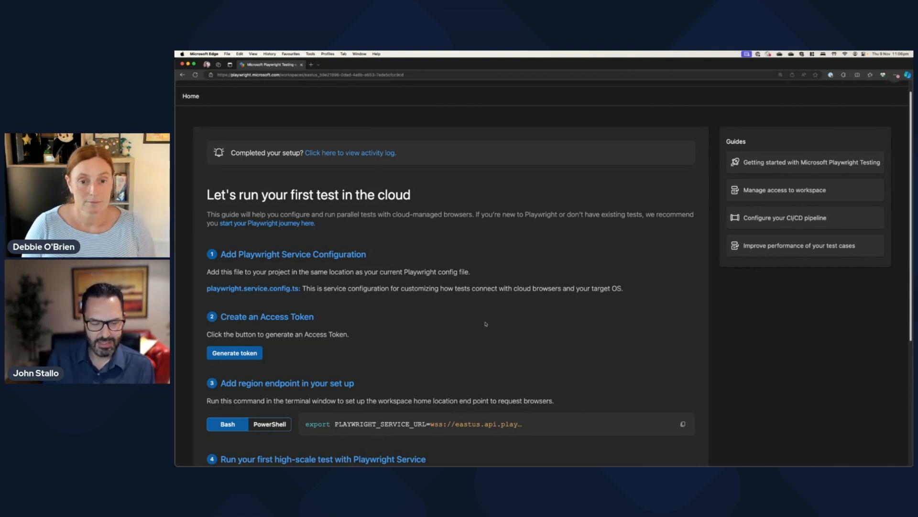
pyautogui.scroll(3)
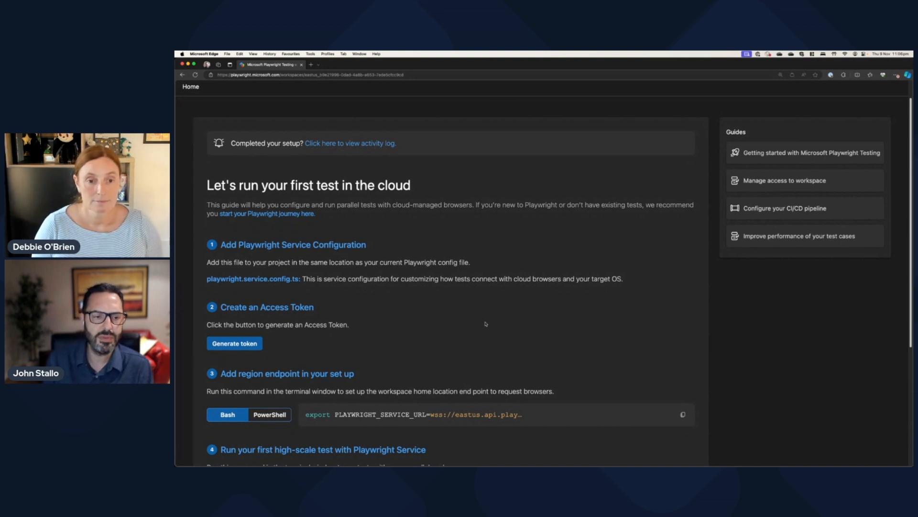
pyautogui.scroll(-3)
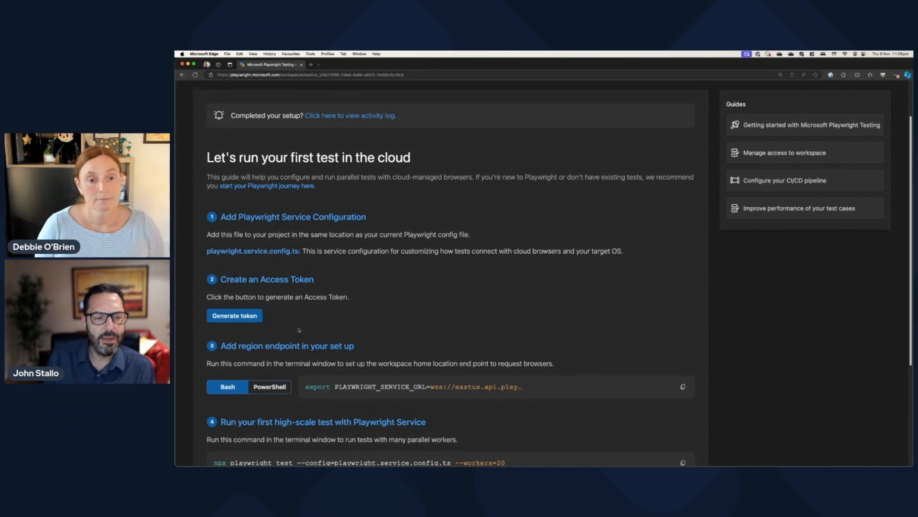
pyautogui.click(233, 314)
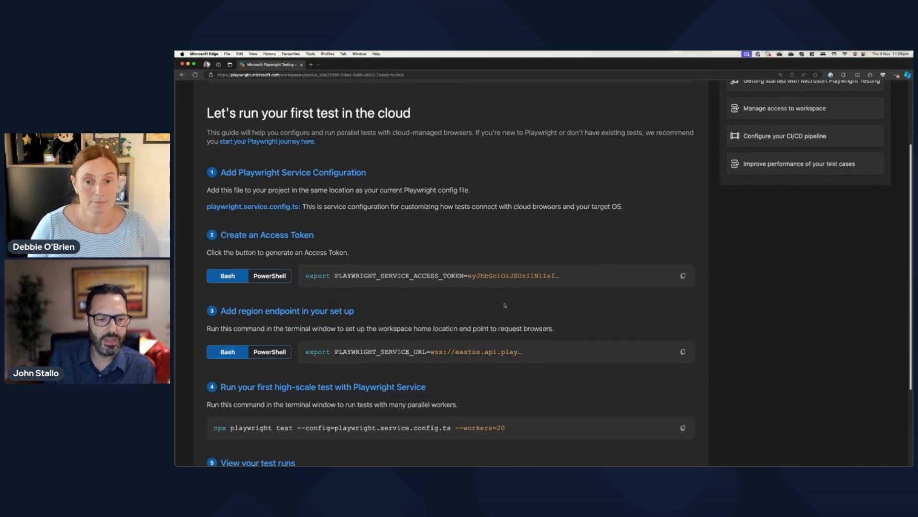
pyautogui.scroll(-3)
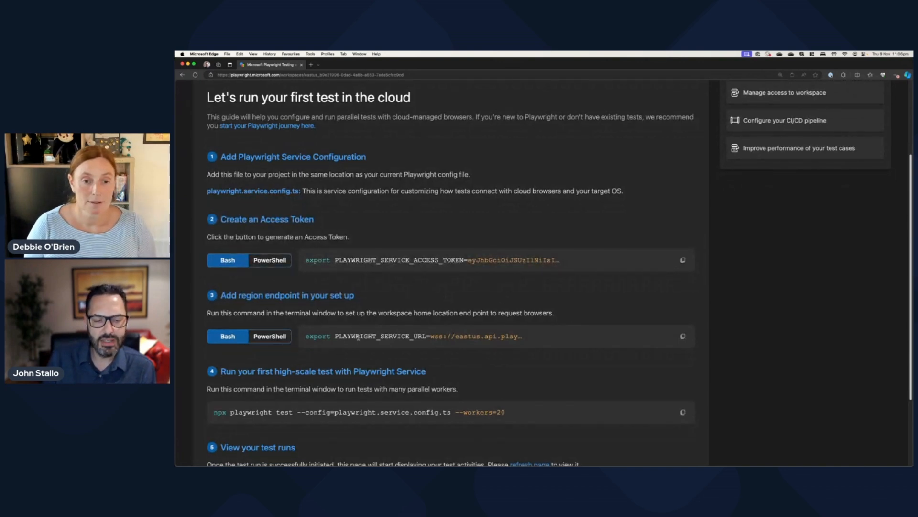
pyautogui.moveTo(416, 345)
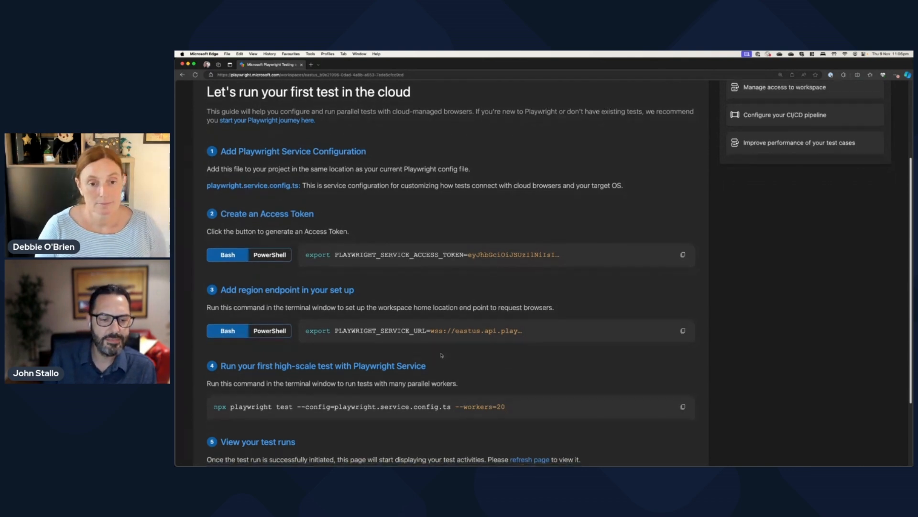
pyautogui.scroll(-3)
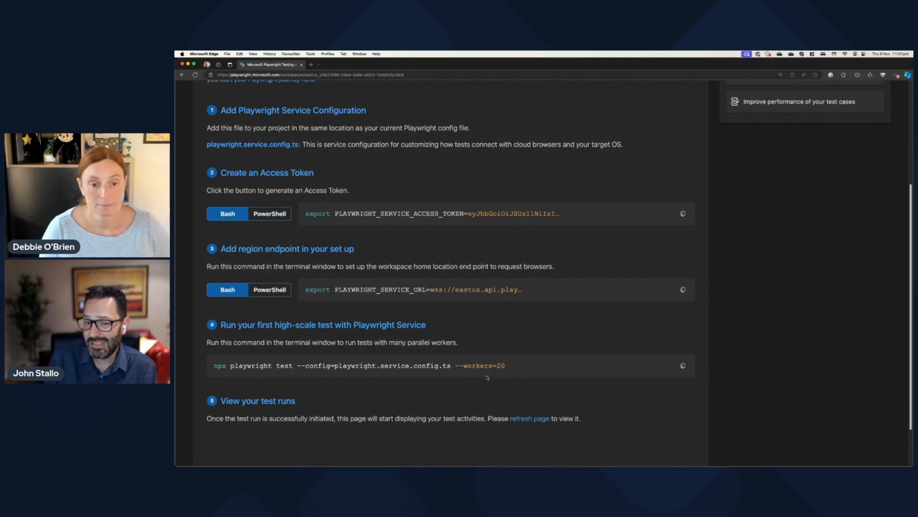
pyautogui.scroll(3)
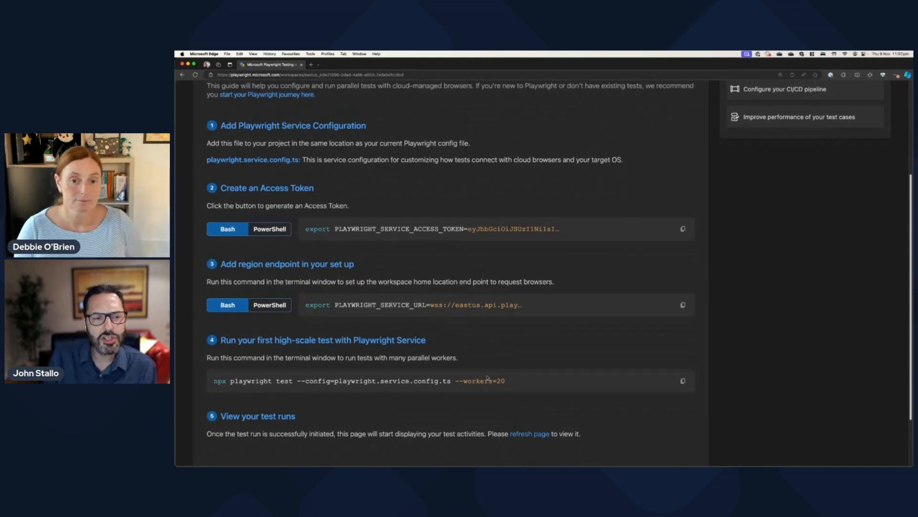
pyautogui.scroll(3)
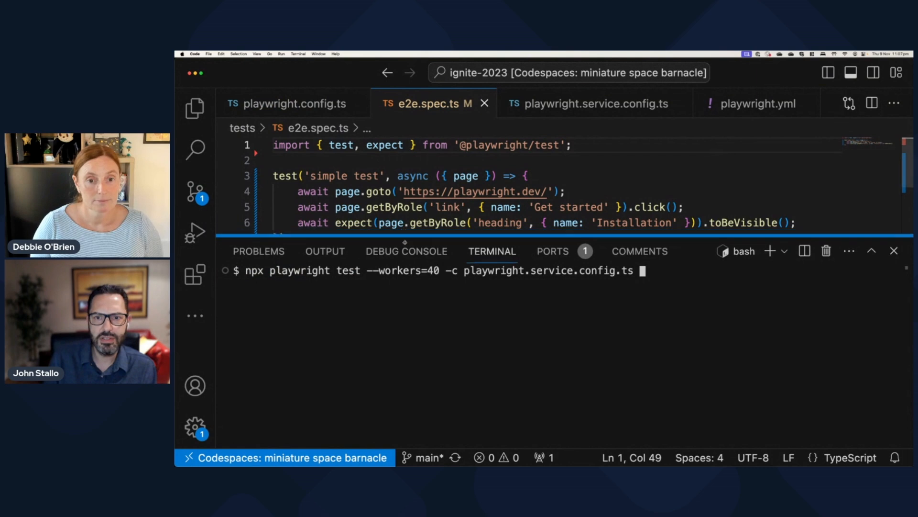
# View playwright.service.config.ts with the terminal hidden, then switch to the base playwright.config.ts.
pyautogui.click(594, 103)
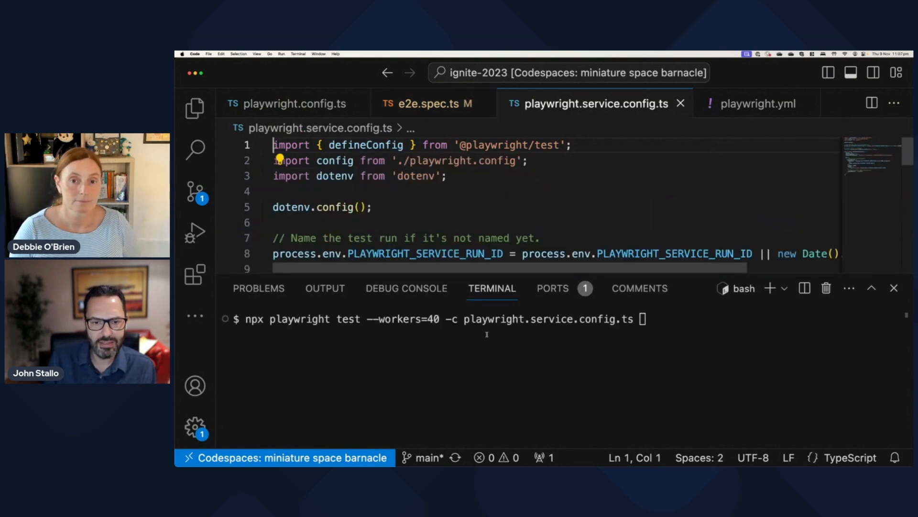
pyautogui.click(894, 288)
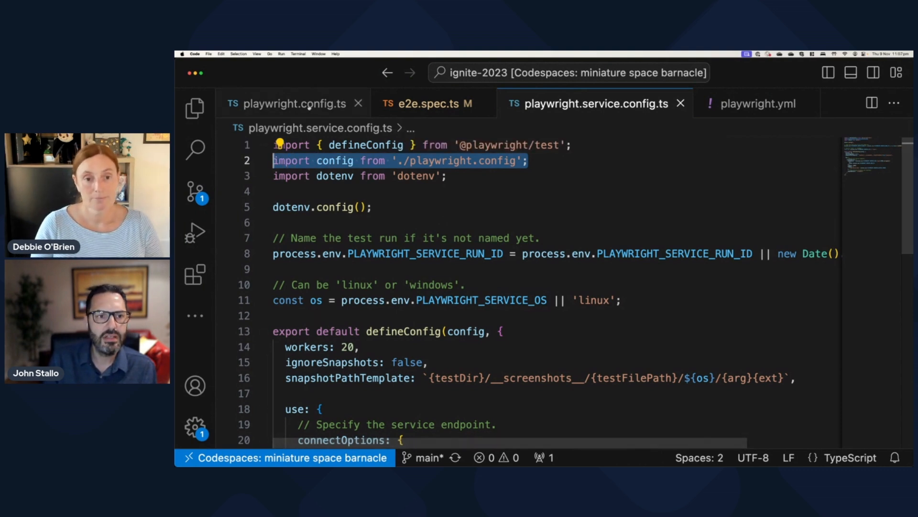
pyautogui.click(289, 103)
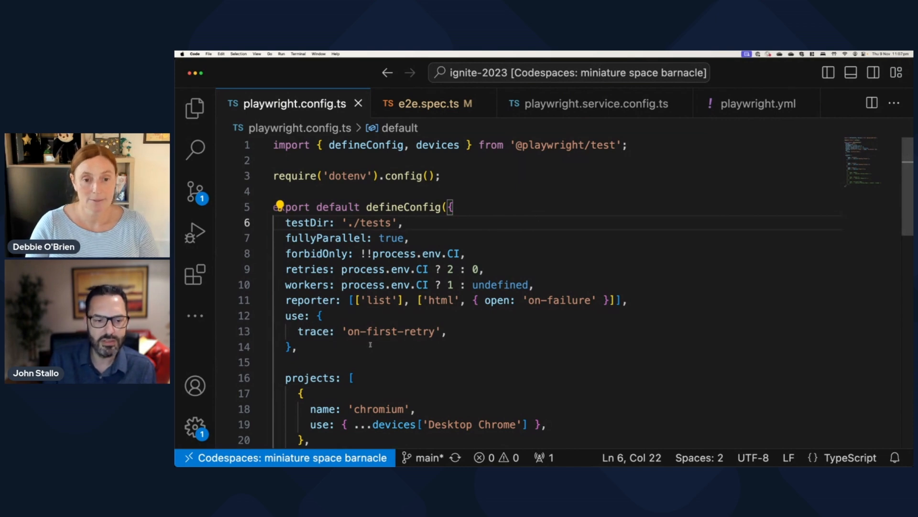
# Review the browser projects in playwright.config.ts, then switch back to playwright.service.config.ts.
pyautogui.scroll(-3)
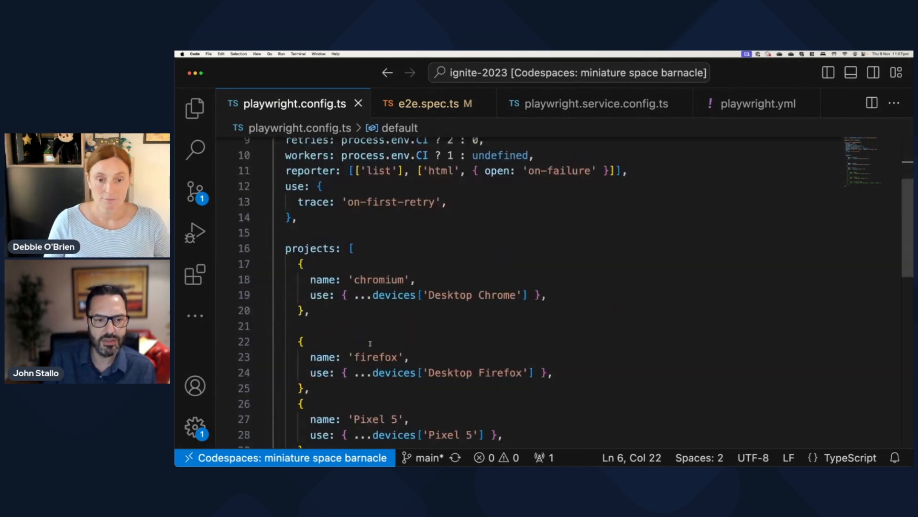
pyautogui.scroll(3)
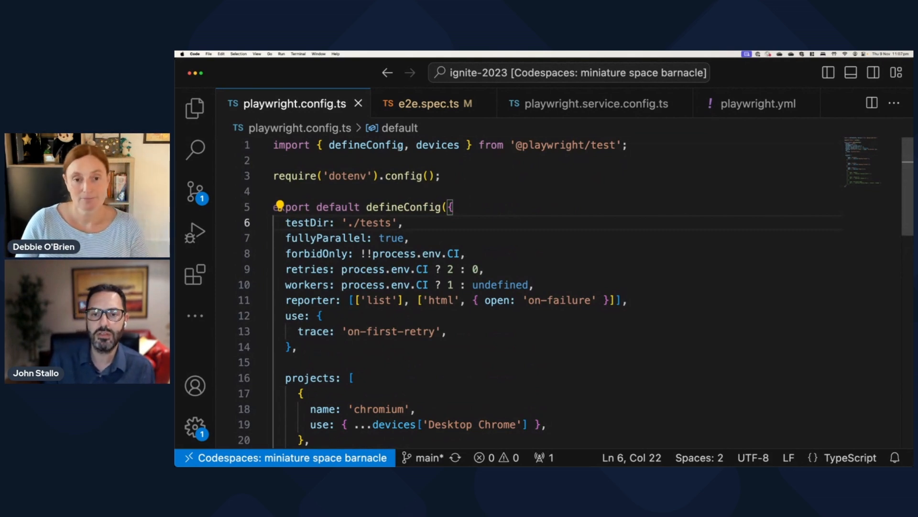
pyautogui.click(595, 104)
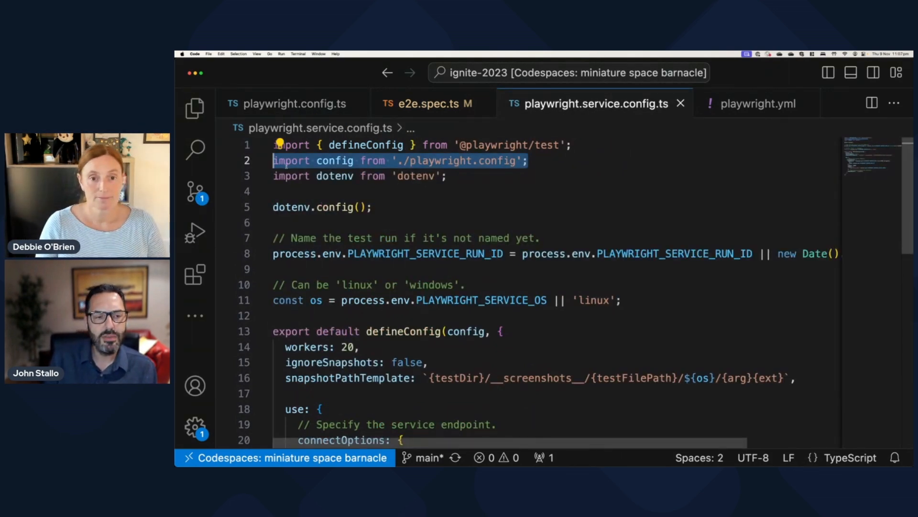
pyautogui.click(530, 160)
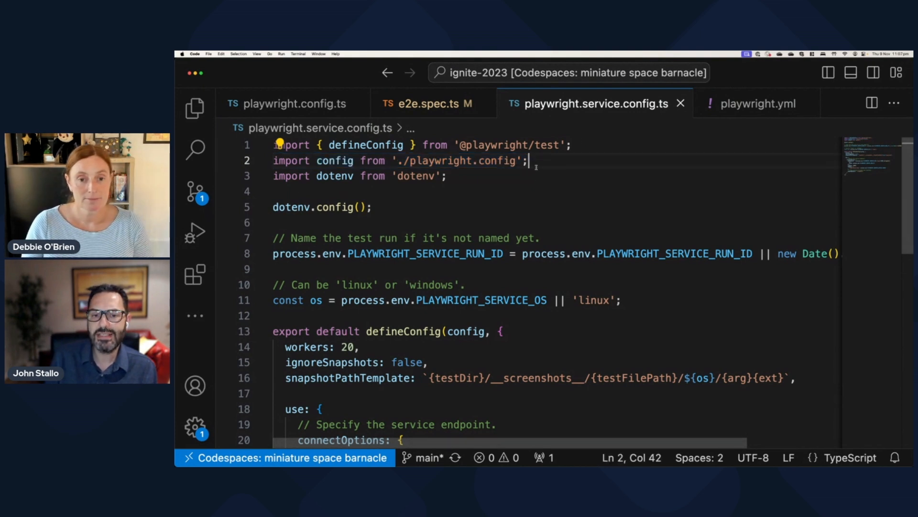
pyautogui.tripleClick(398, 161)
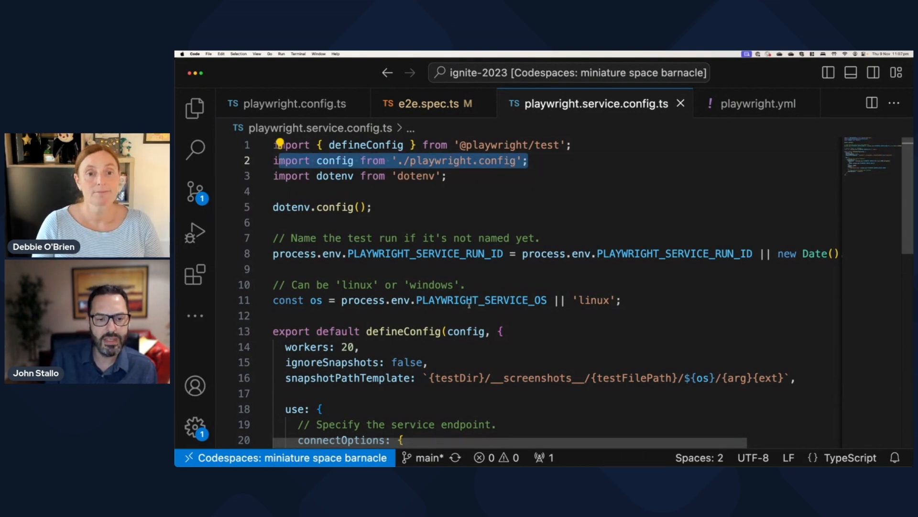
pyautogui.scroll(-3)
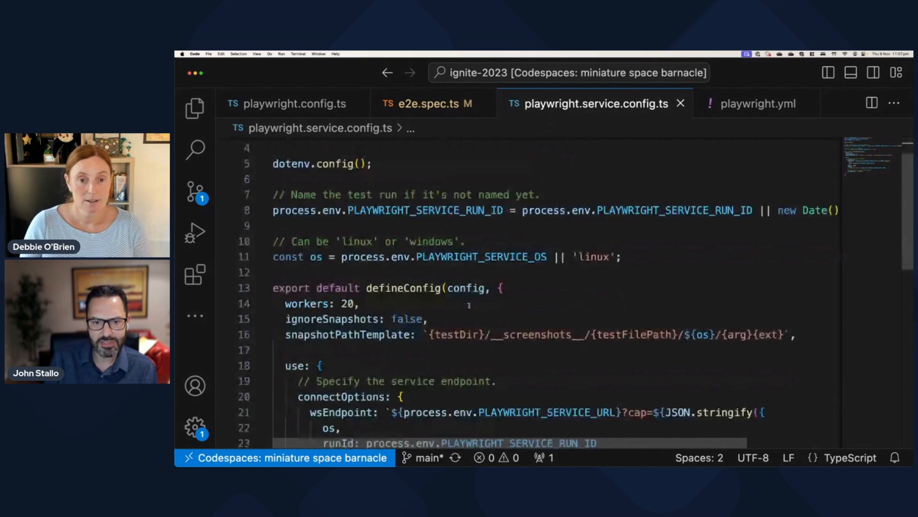
pyautogui.click(272, 213)
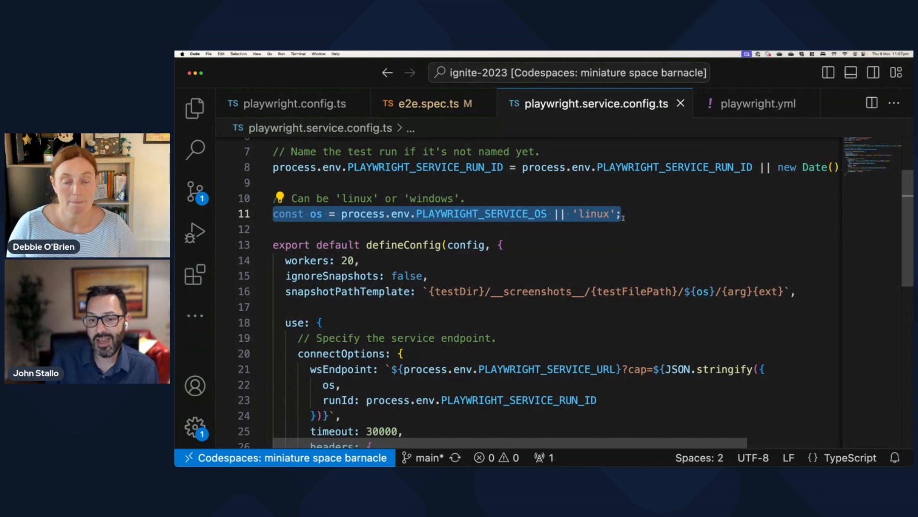
pyautogui.scroll(-3)
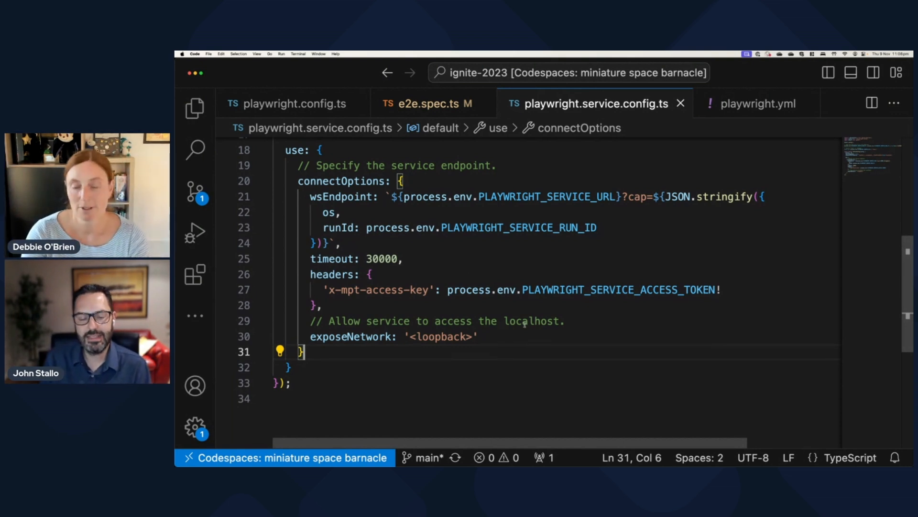
pyautogui.scroll(3)
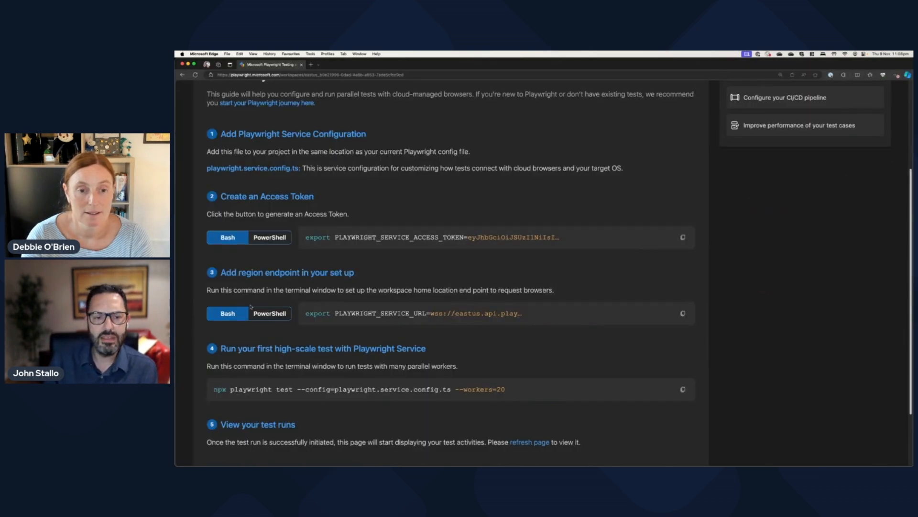
# Open the workspace activity log listing earlier test runs via 'Click here to view activity log'.
pyautogui.scroll(3)
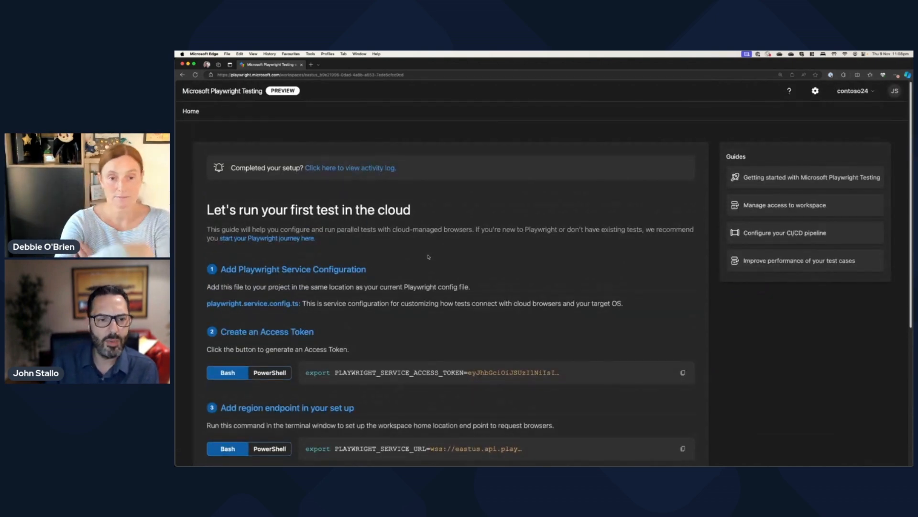
pyautogui.click(350, 167)
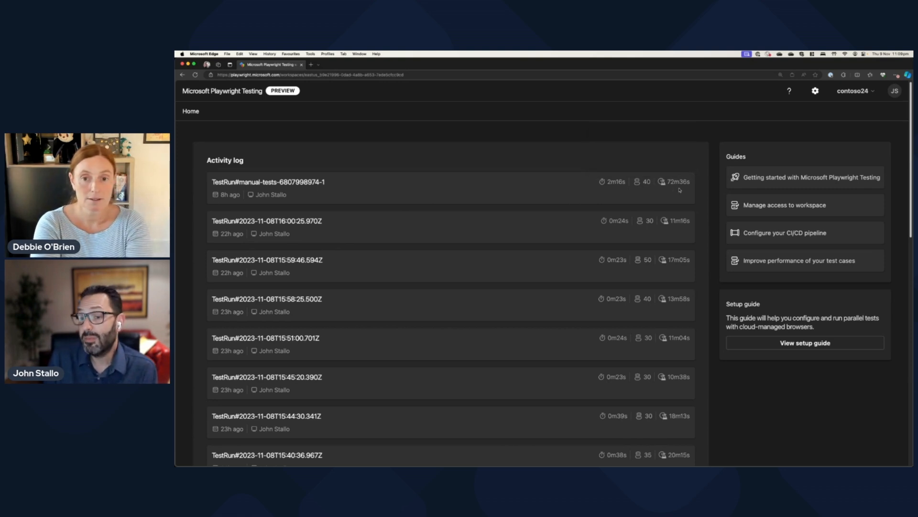
pyautogui.moveTo(770, 232)
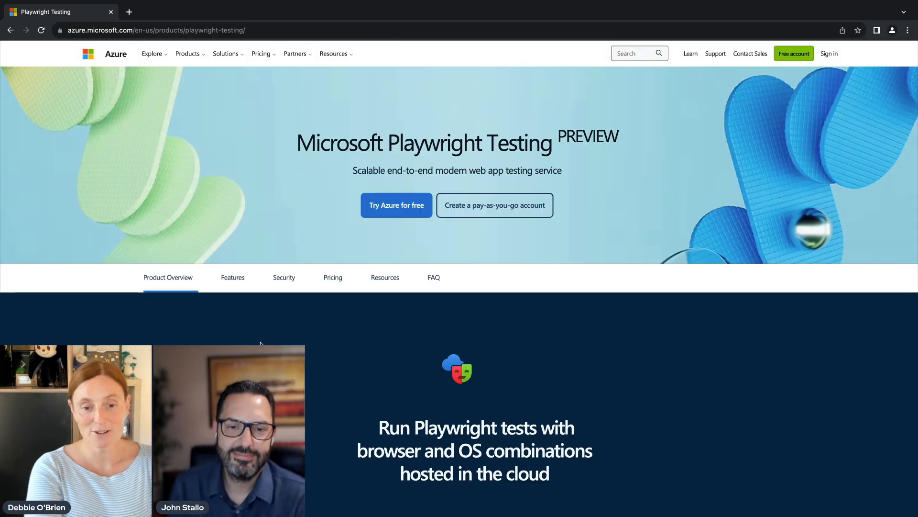
pyautogui.scroll(-3)
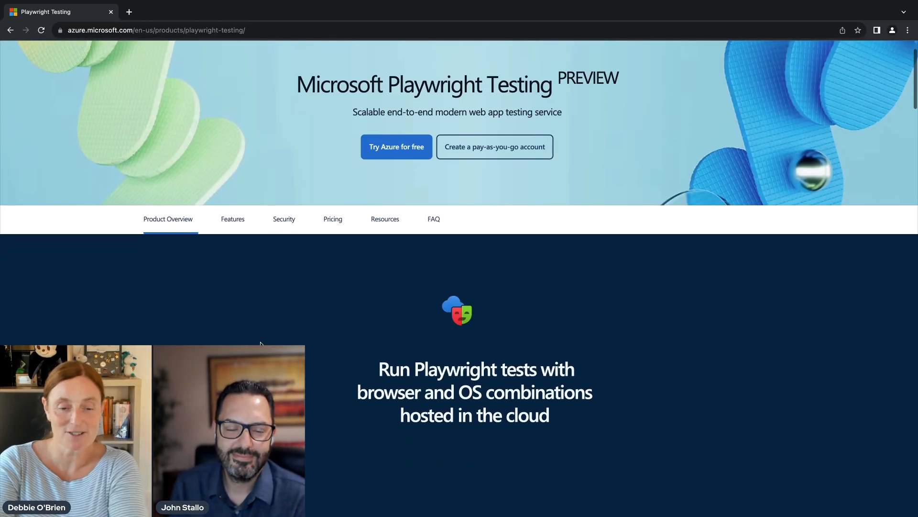
pyautogui.scroll(-3)
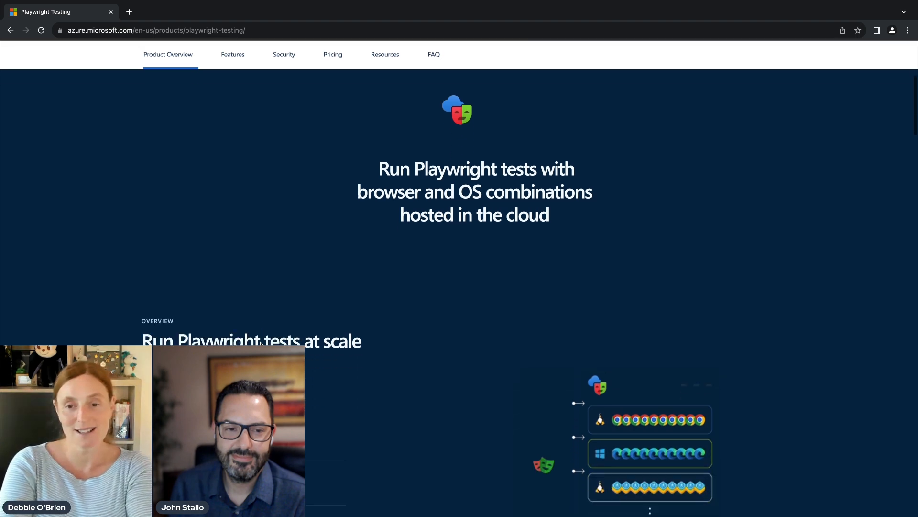
pyautogui.scroll(-3)
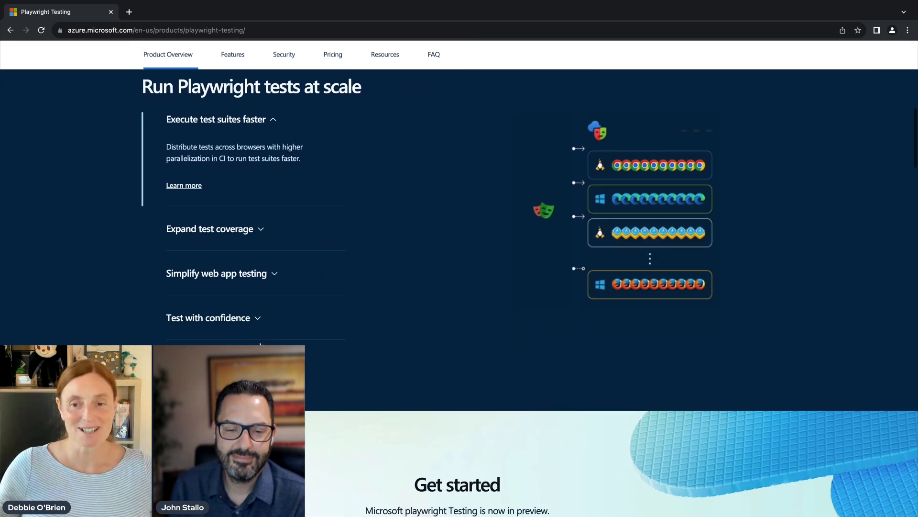
pyautogui.scroll(-3)
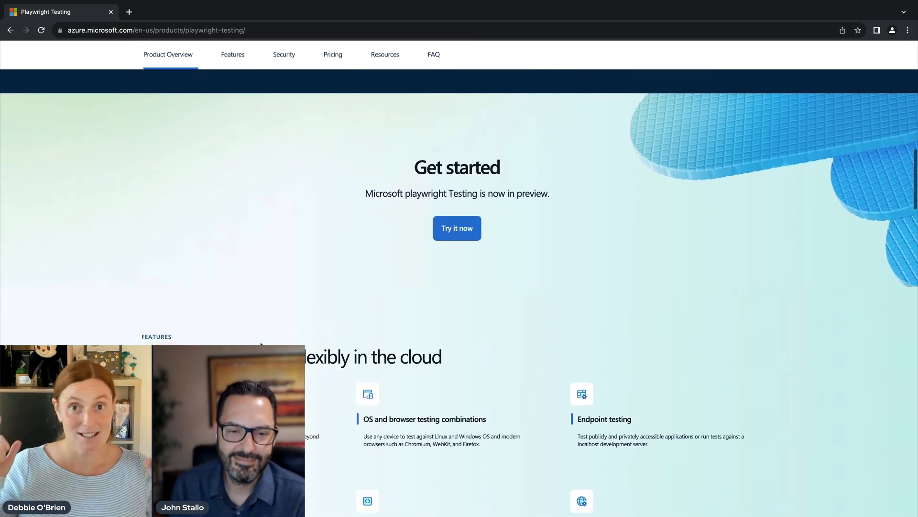
pyautogui.scroll(-3)
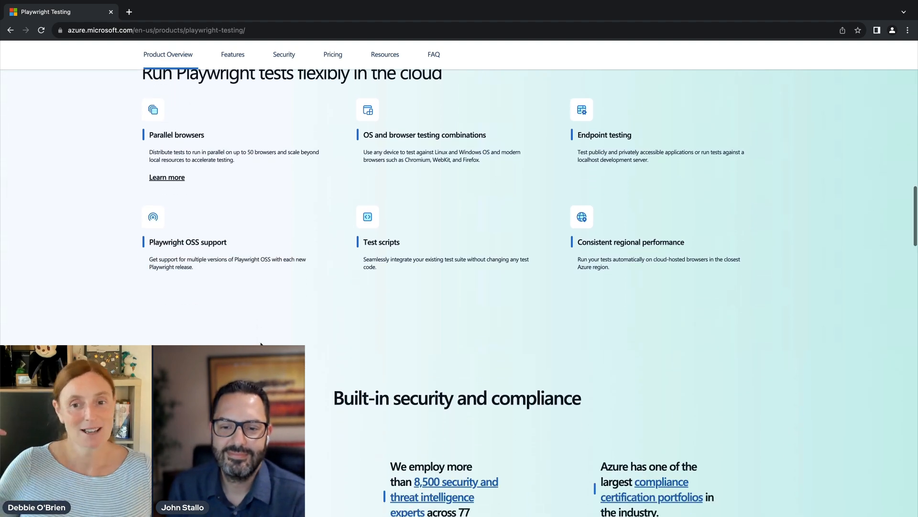
pyautogui.scroll(-3)
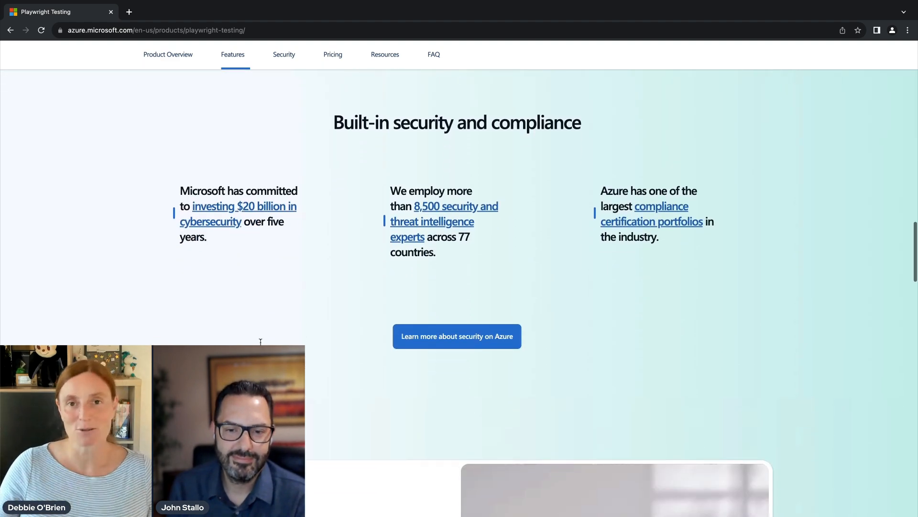